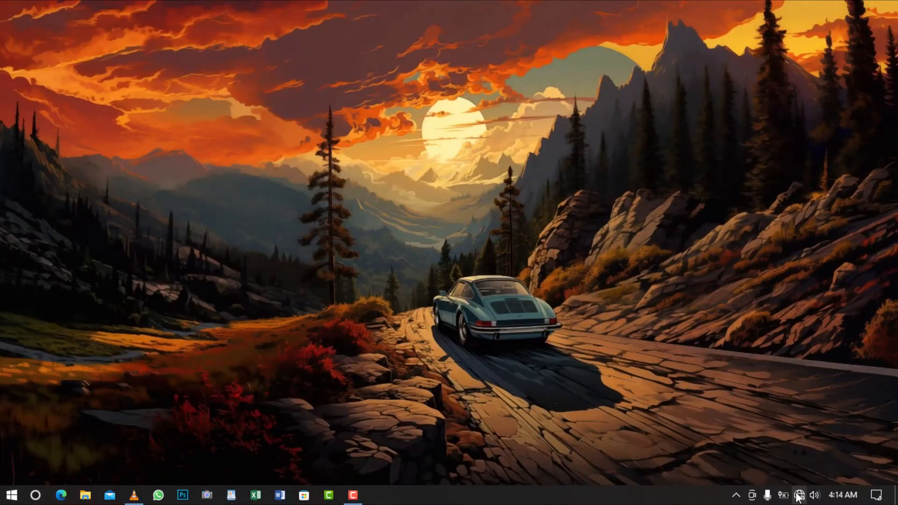
- Try joining the CW Joe Wi-Fi network from the tray's network list
left_click(802, 494)
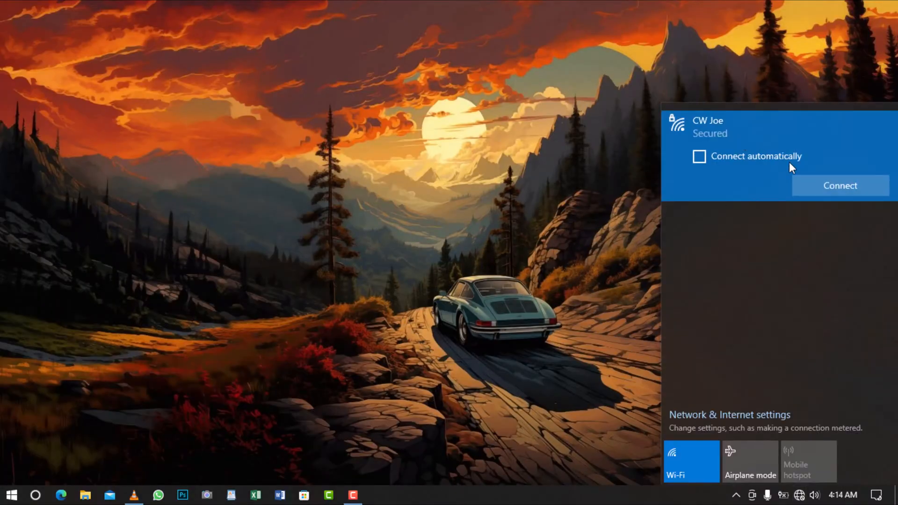
left_click(840, 186)
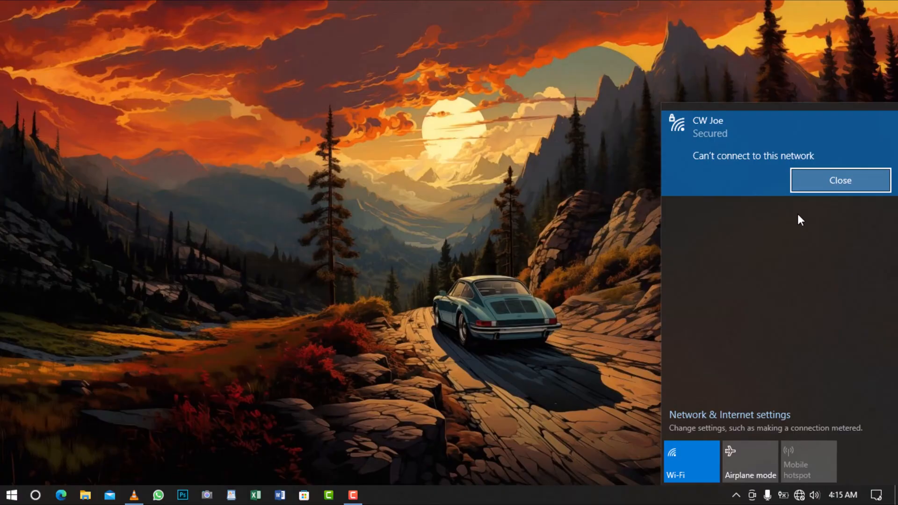
mouse_move(790, 221)
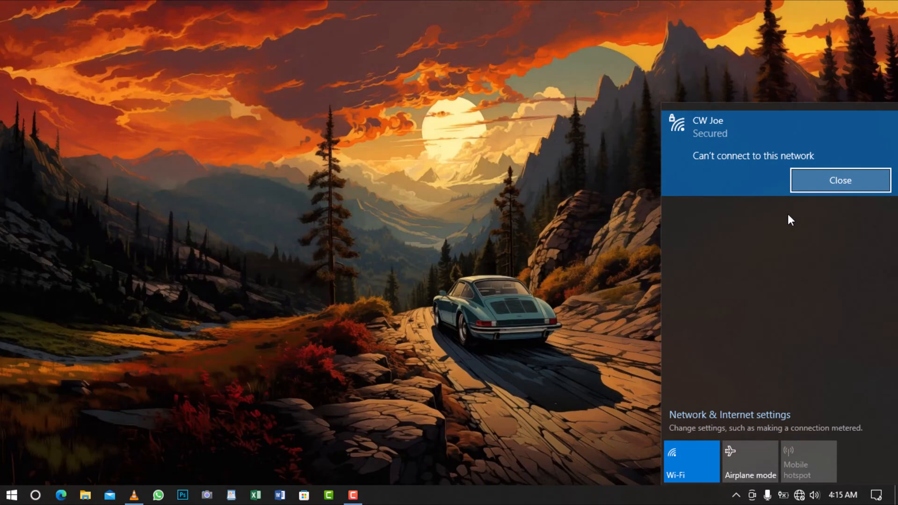
- Forget CW Joe under Settings > Network & Internet > Wi-Fi > Manage known networks
left_click(13, 494)
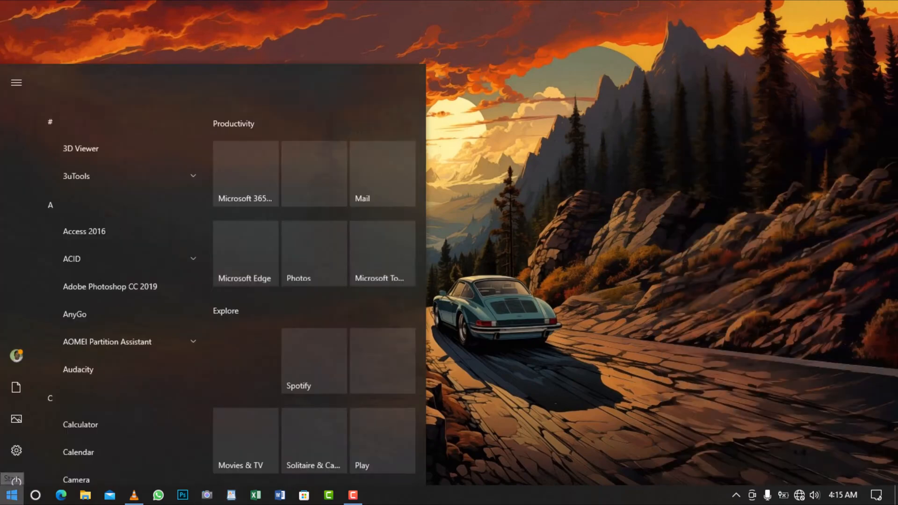
left_click(16, 449)
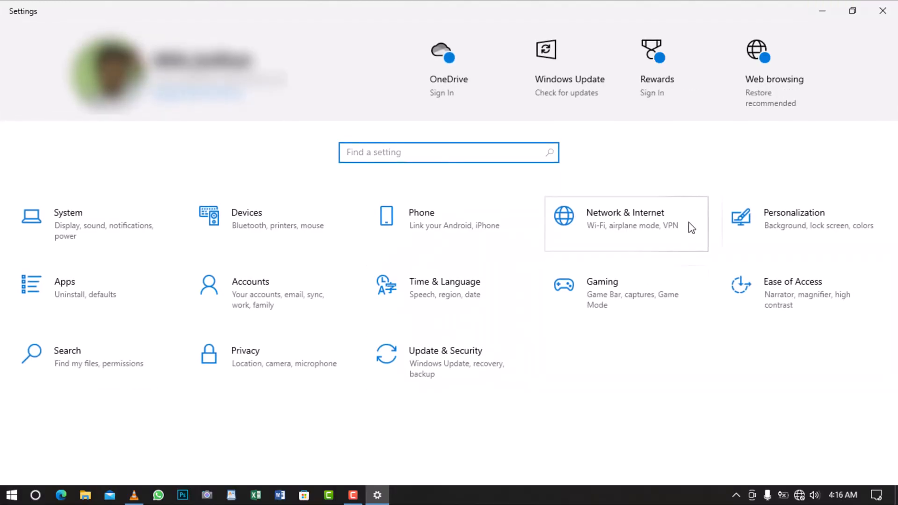
left_click(625, 224)
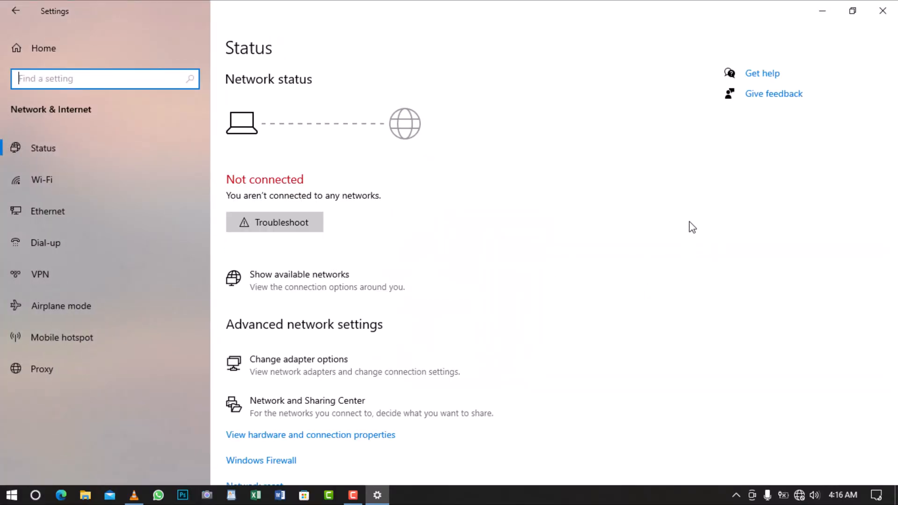
mouse_move(65, 189)
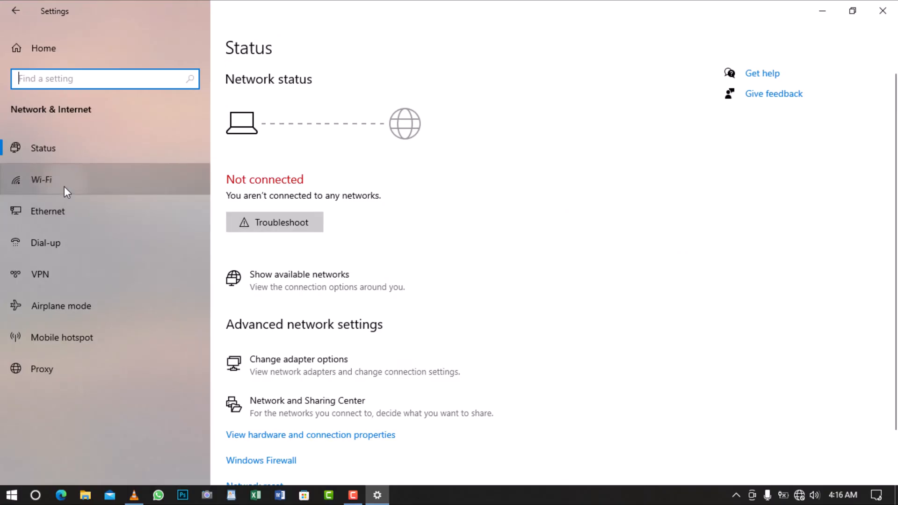
left_click(41, 180)
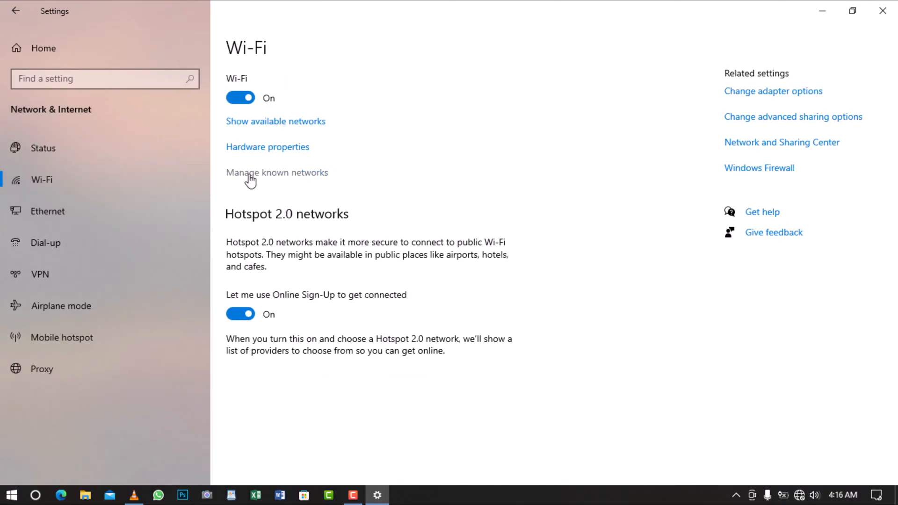
left_click(277, 172)
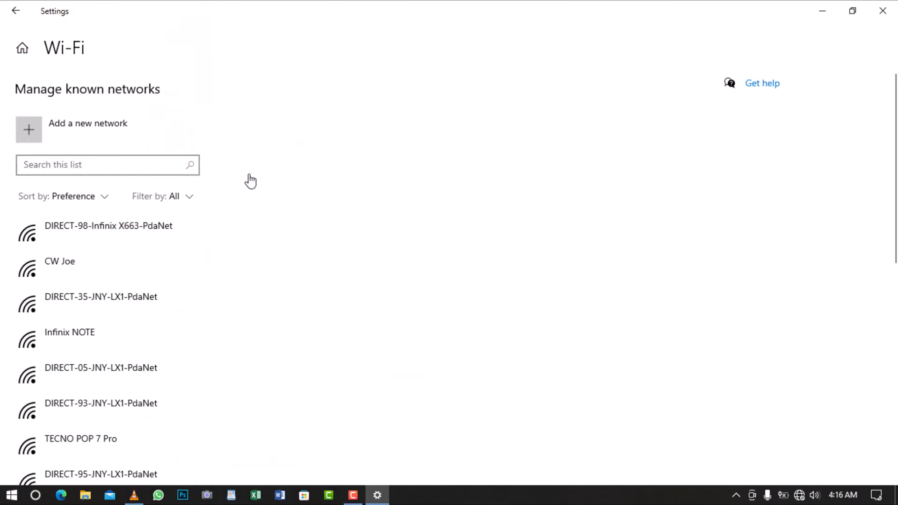
scroll("down", 3)
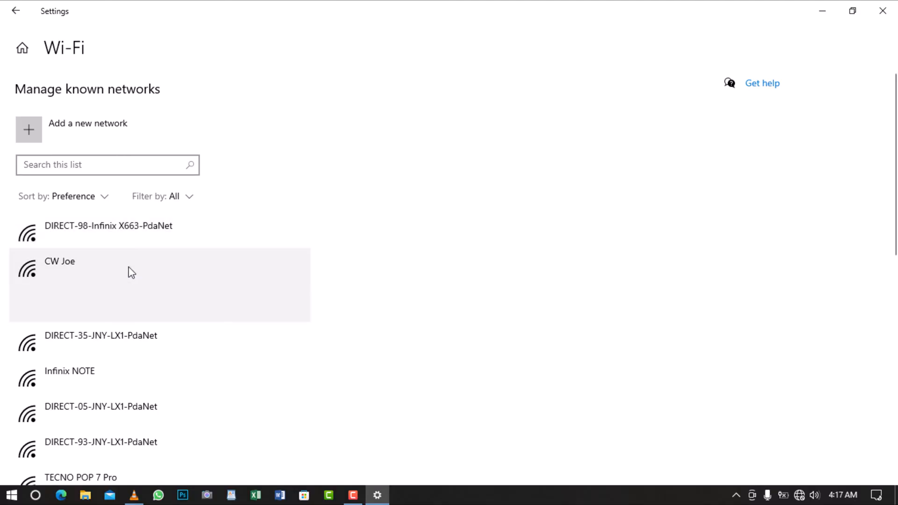
left_click(59, 262)
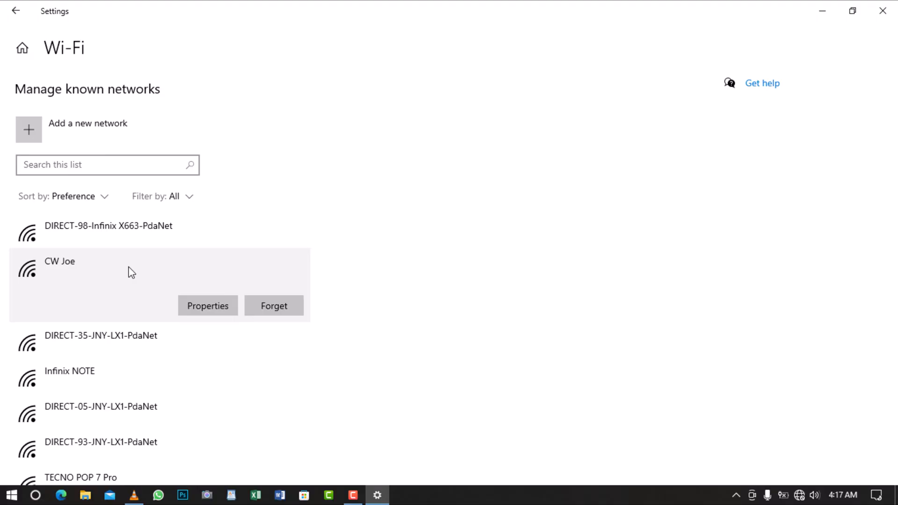
mouse_move(273, 306)
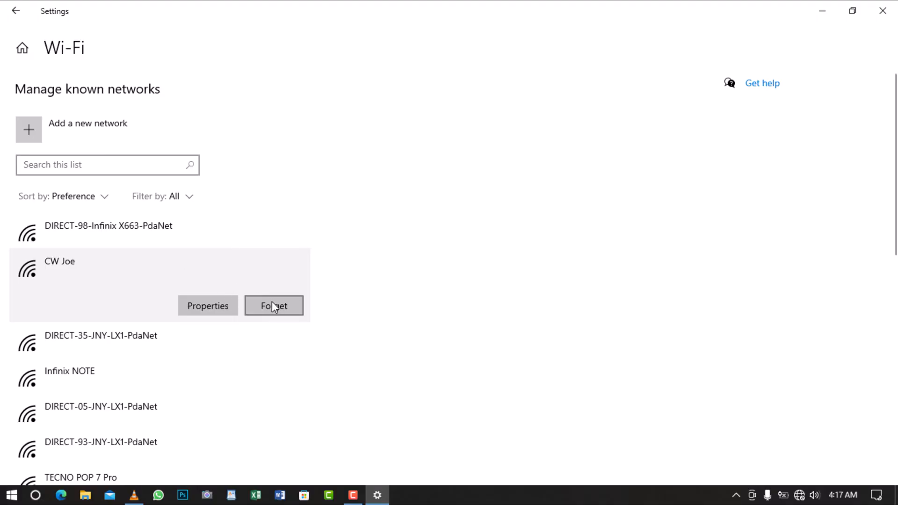
left_click(274, 305)
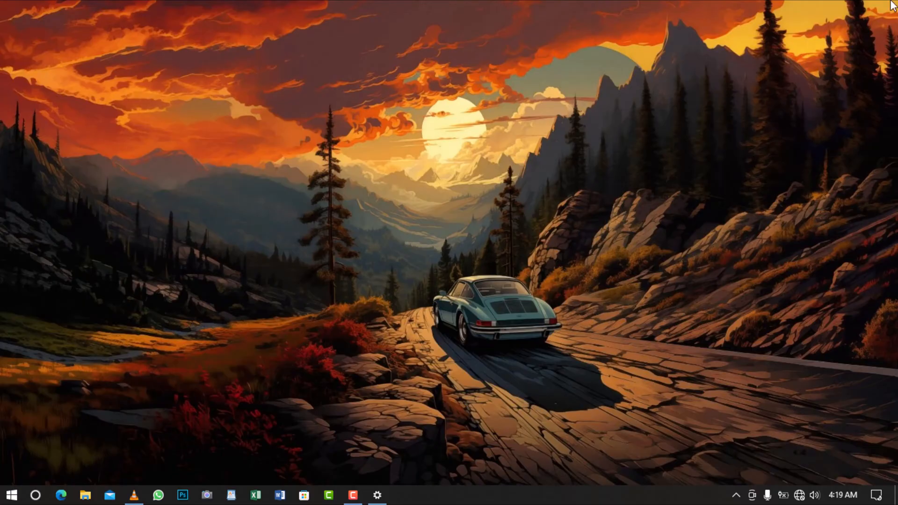
mouse_move(802, 495)
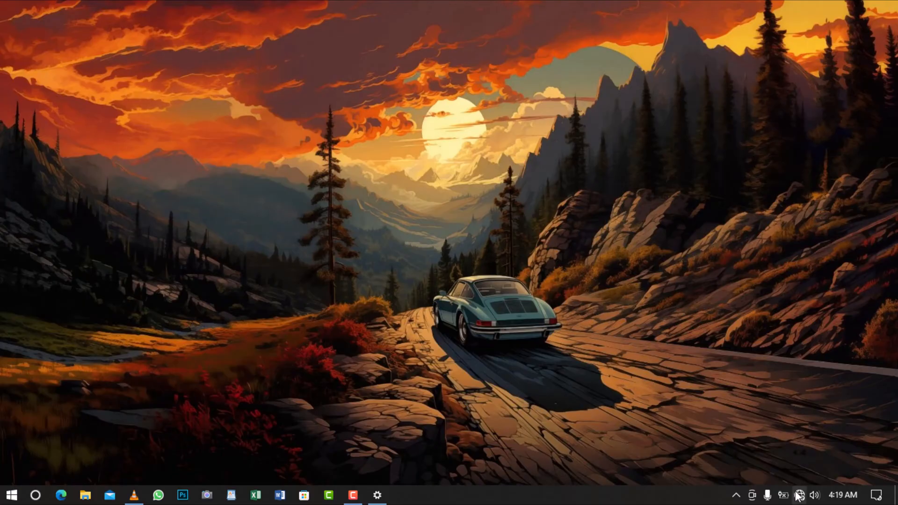
- Rejoin CW Joe from the tray by submitting its network security key
left_click(803, 495)
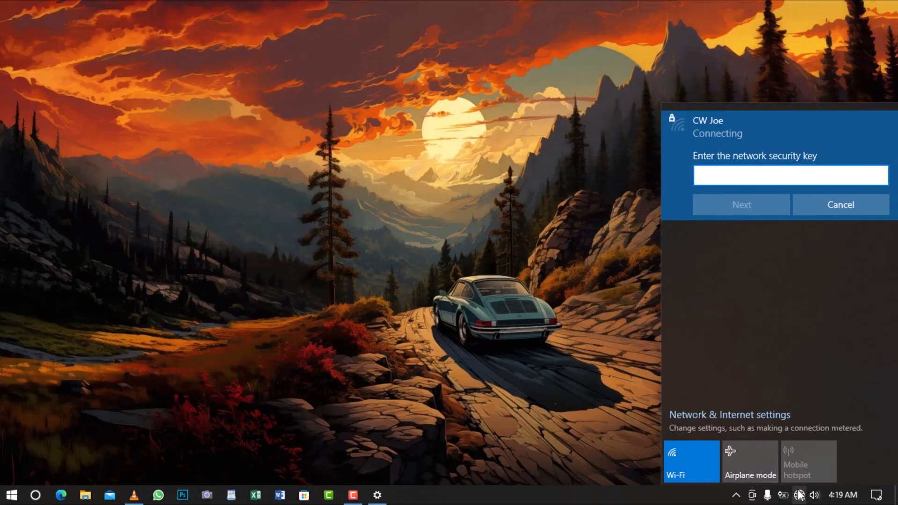
left_click(790, 175)
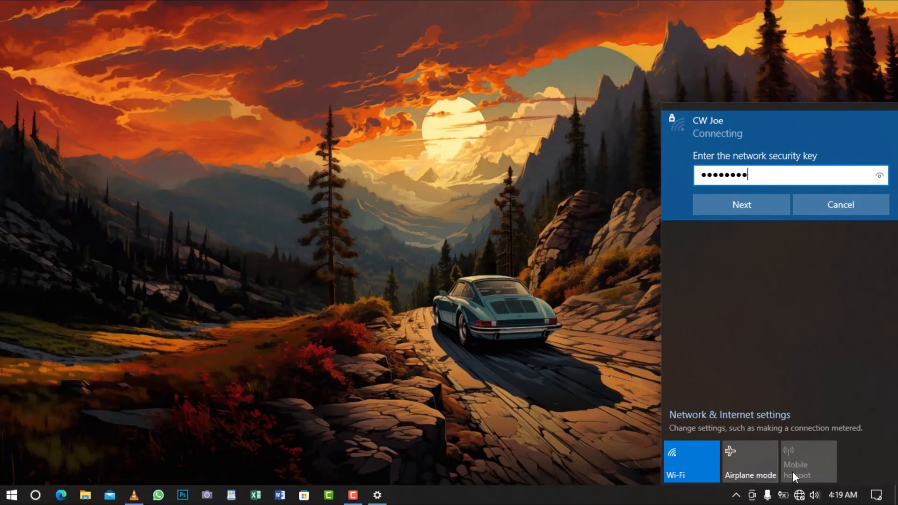
left_click(741, 204)
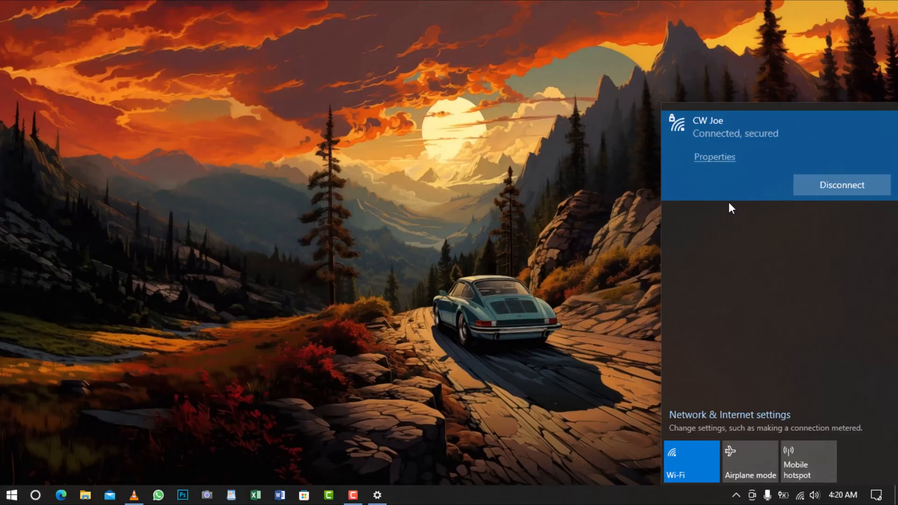
mouse_move(745, 200)
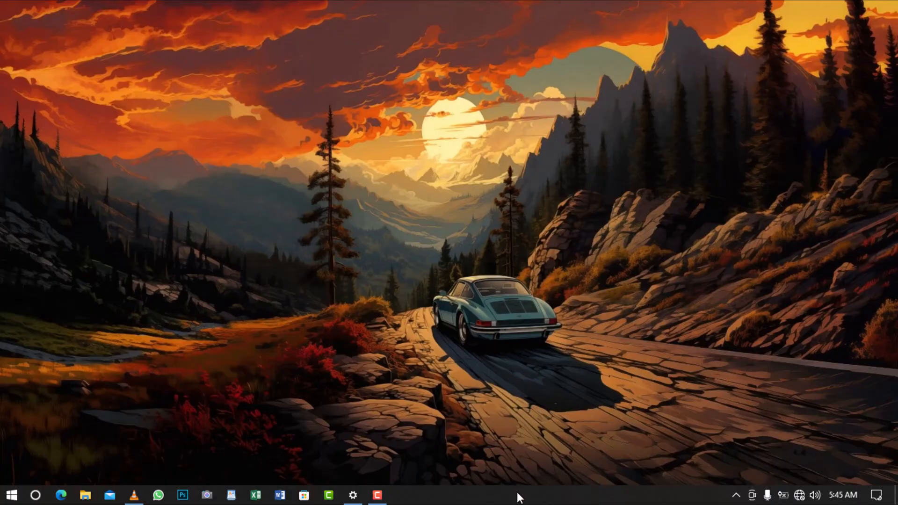
right_click(520, 496)
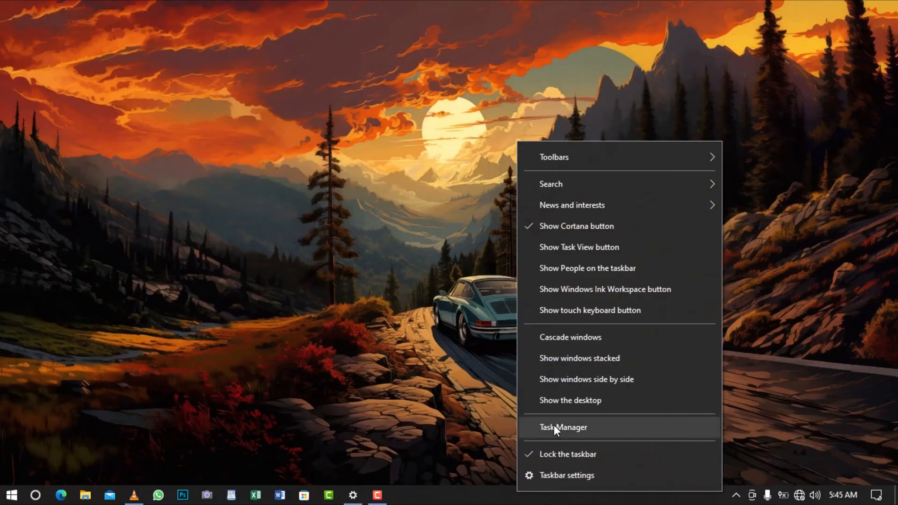
left_click(563, 427)
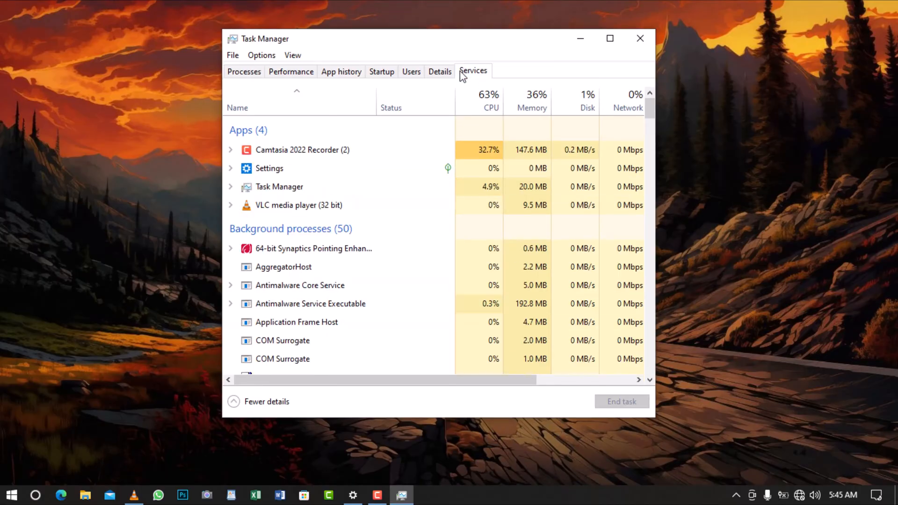
left_click(473, 70)
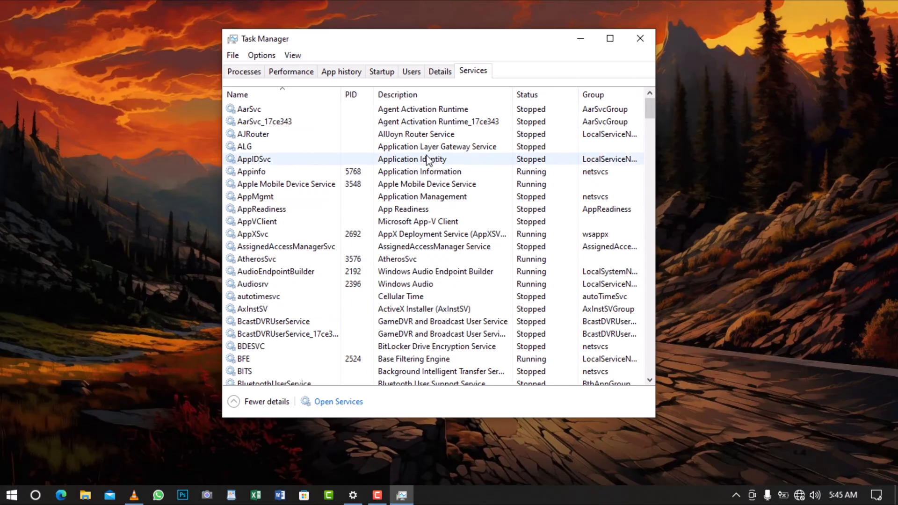
left_click(338, 401)
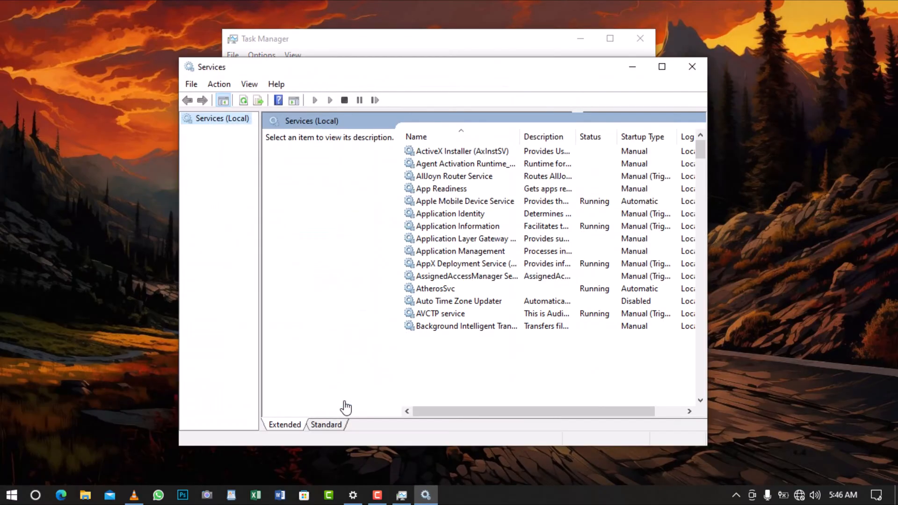
scroll("down", 3)
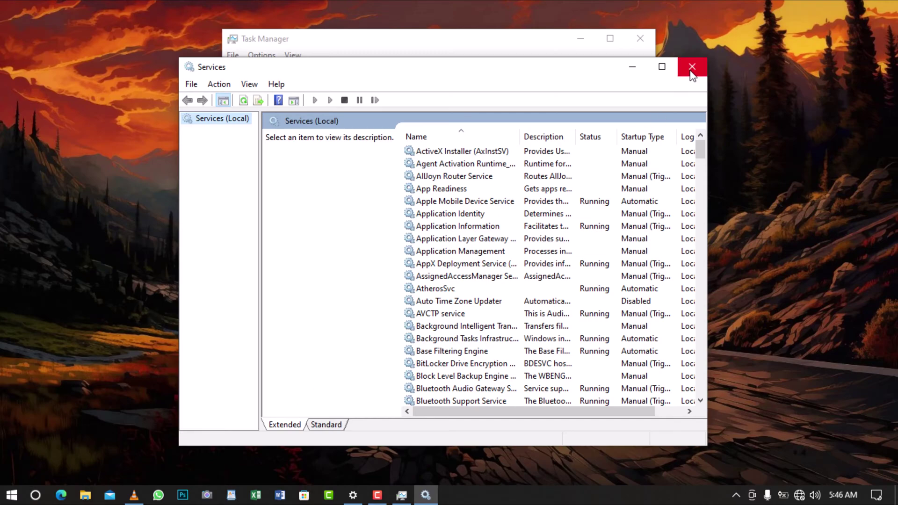
left_click(691, 67)
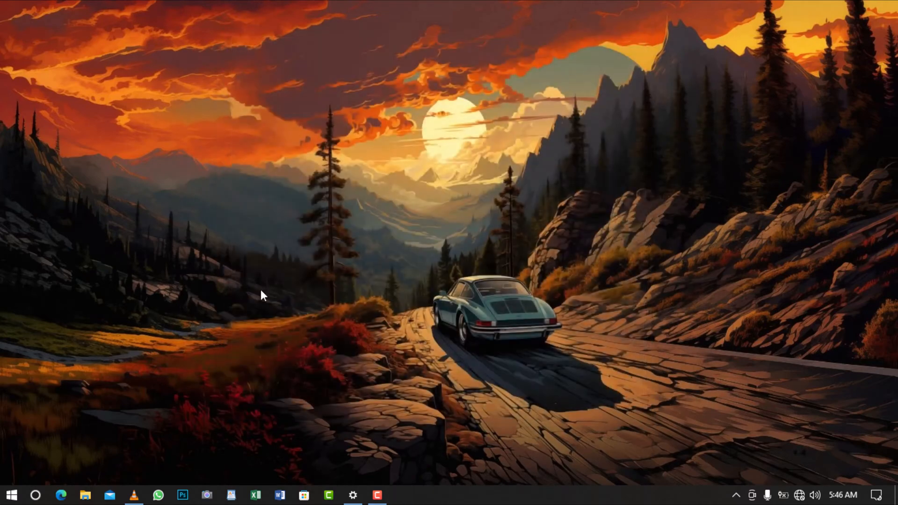
- Search 'services' and launch the Services console from the best match
type("services")
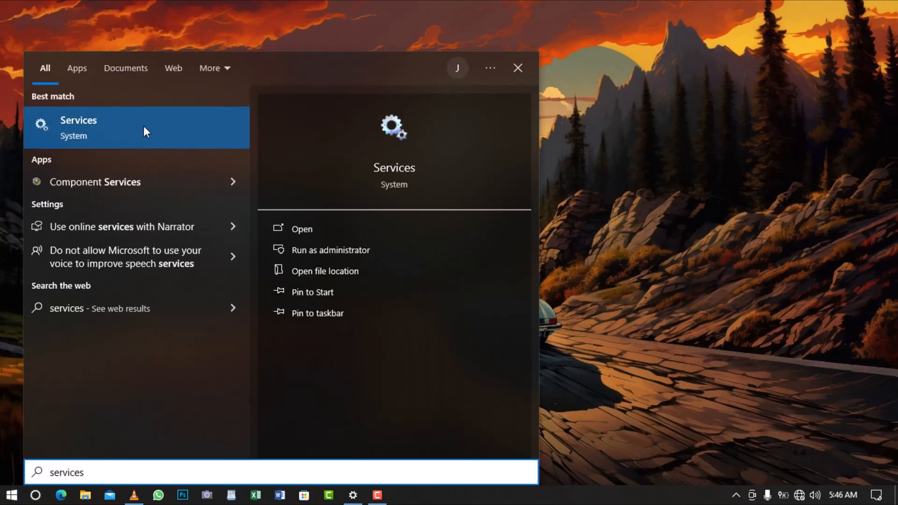
left_click(79, 128)
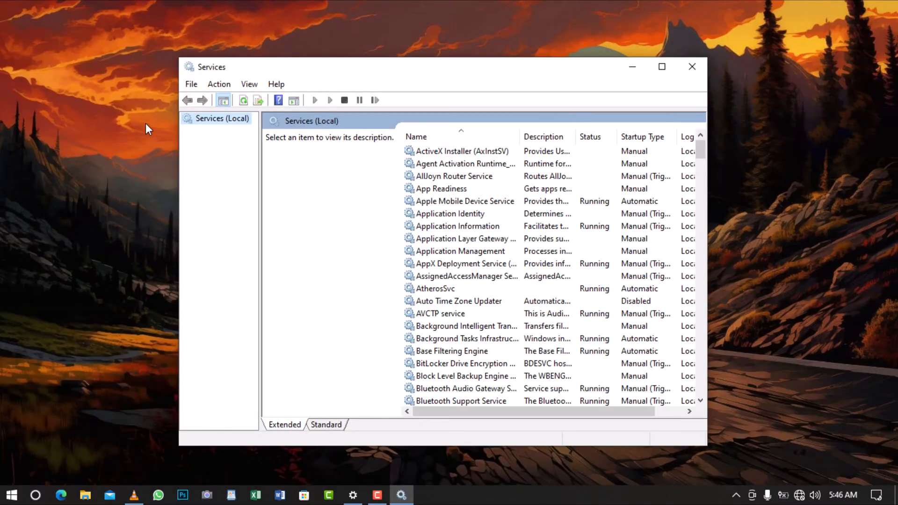
mouse_move(679, 137)
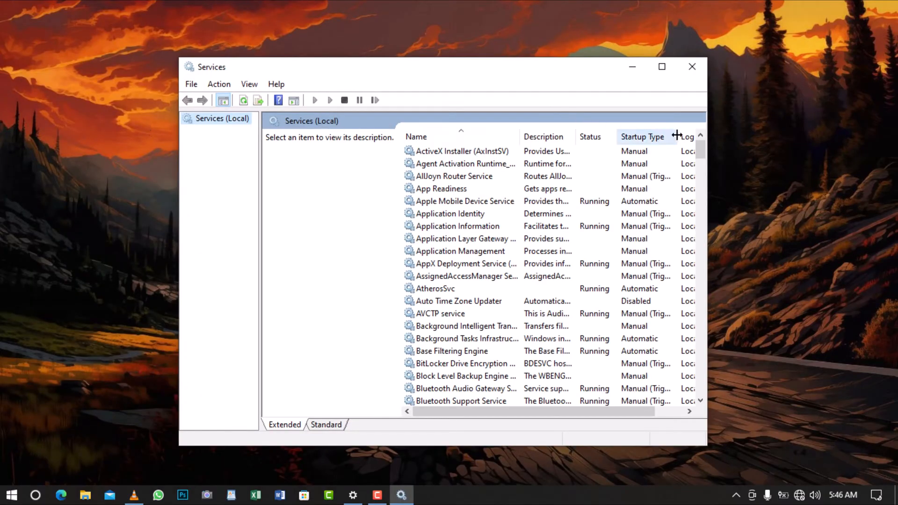
- Set the DHCP Client service's startup type to Automatic and close Services
scroll("down", 3)
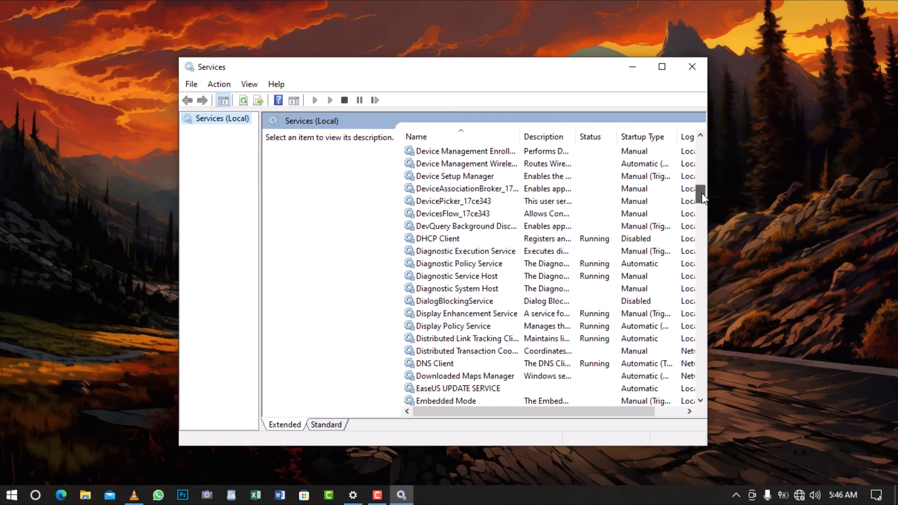
mouse_move(535, 245)
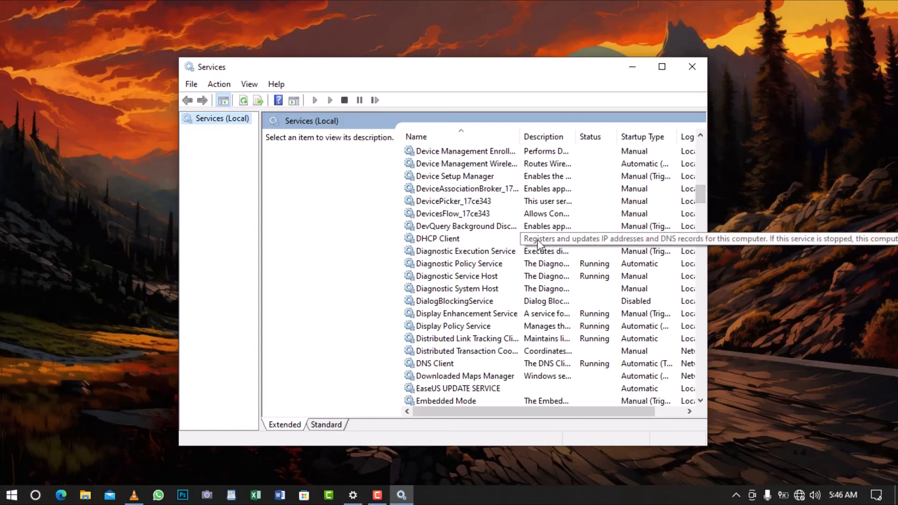
left_click(438, 238)
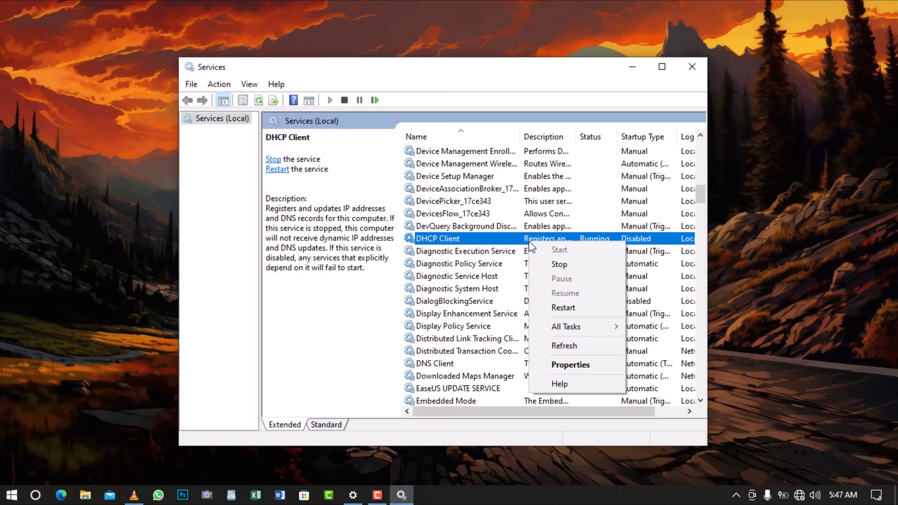
left_click(570, 365)
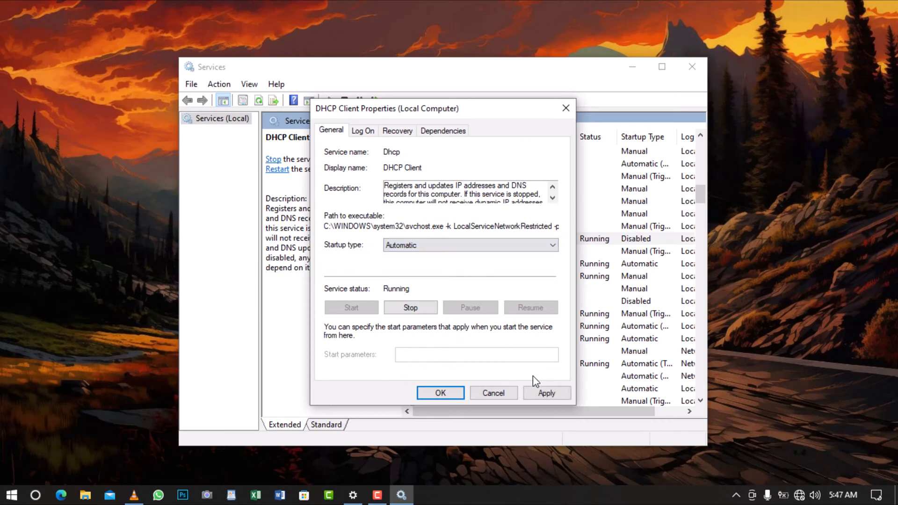
left_click(493, 393)
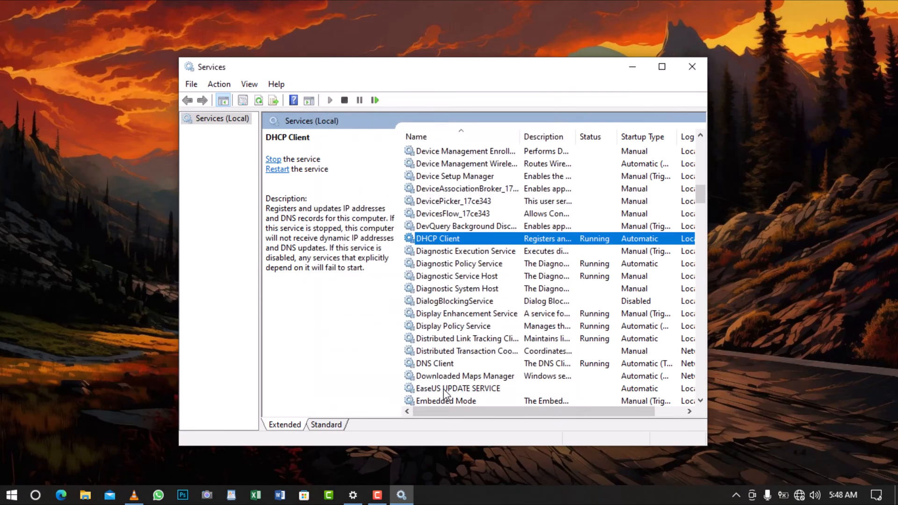
left_click(692, 67)
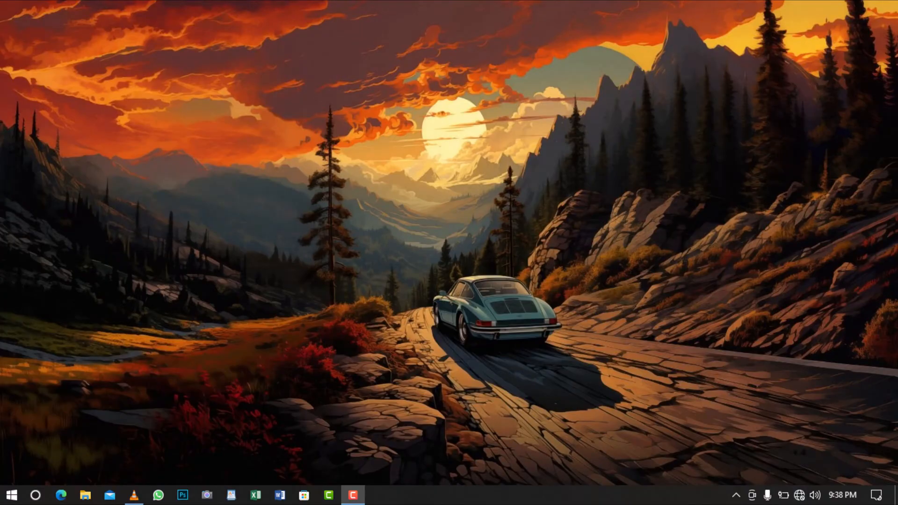
mouse_move(448, 234)
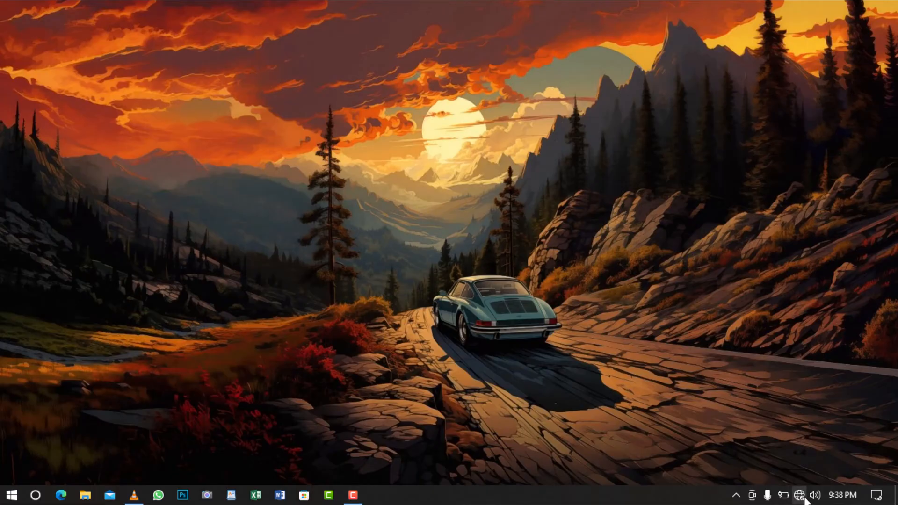
- Turn airplane mode on, then off again so Wi-Fi reconnects
left_click(800, 494)
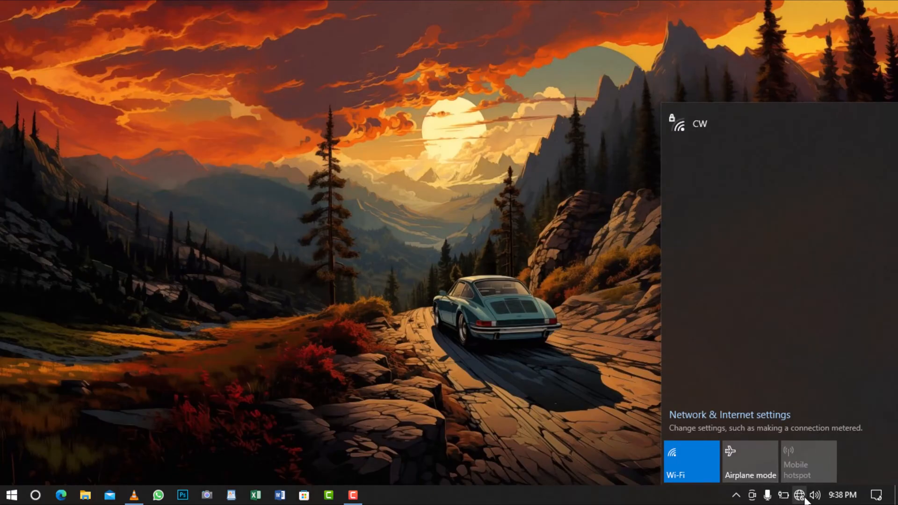
mouse_move(743, 474)
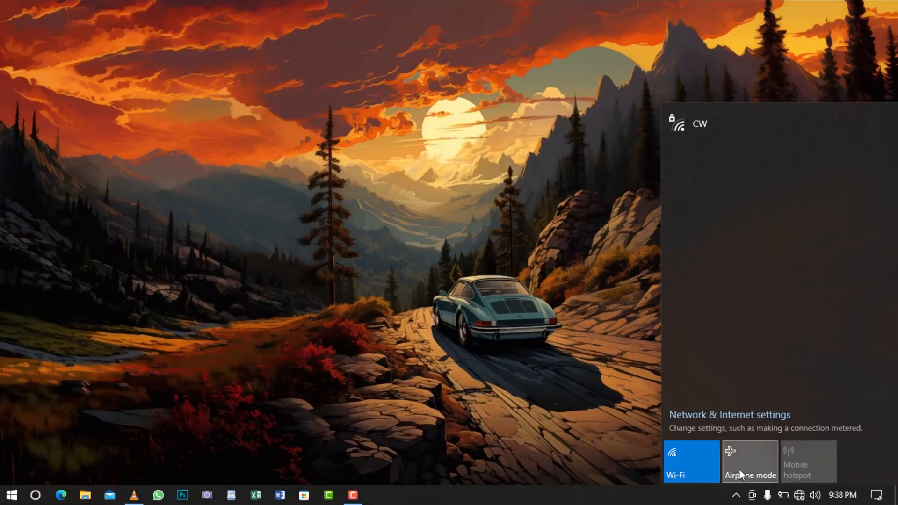
left_click(749, 461)
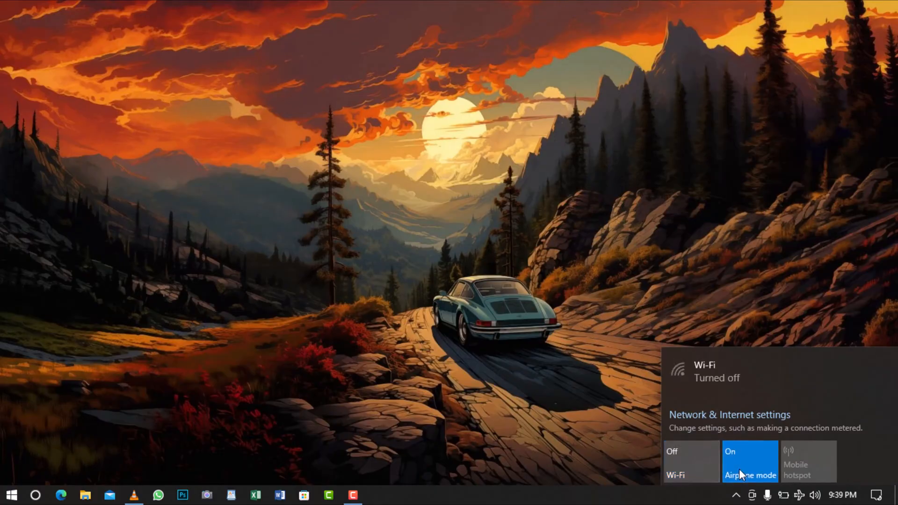
left_click(747, 461)
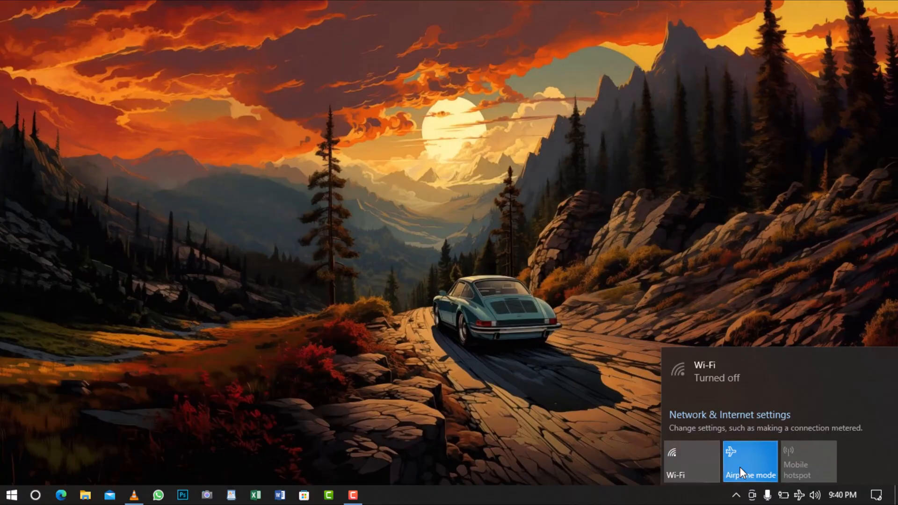
left_click(690, 461)
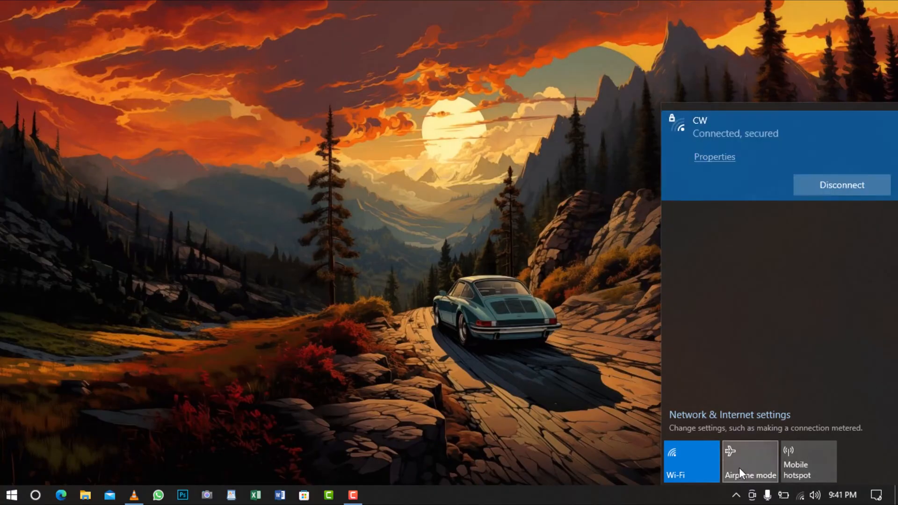
mouse_move(743, 169)
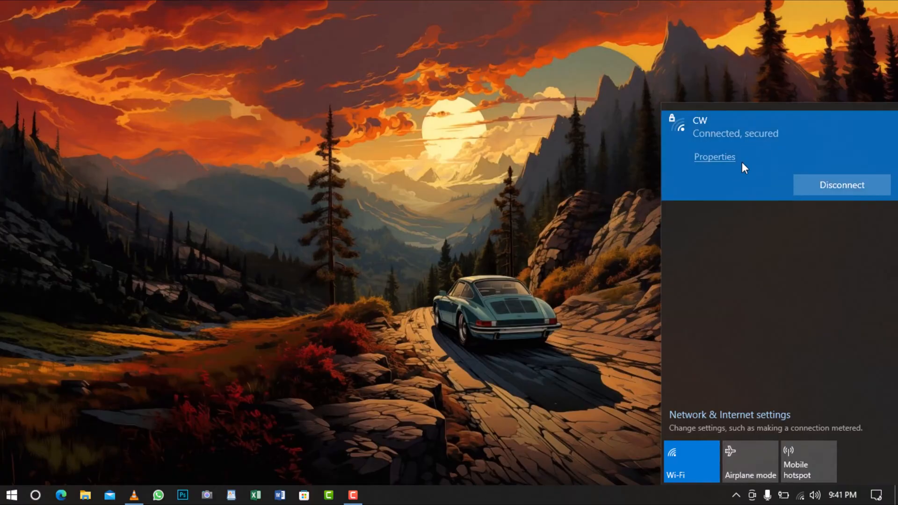
left_click(350, 367)
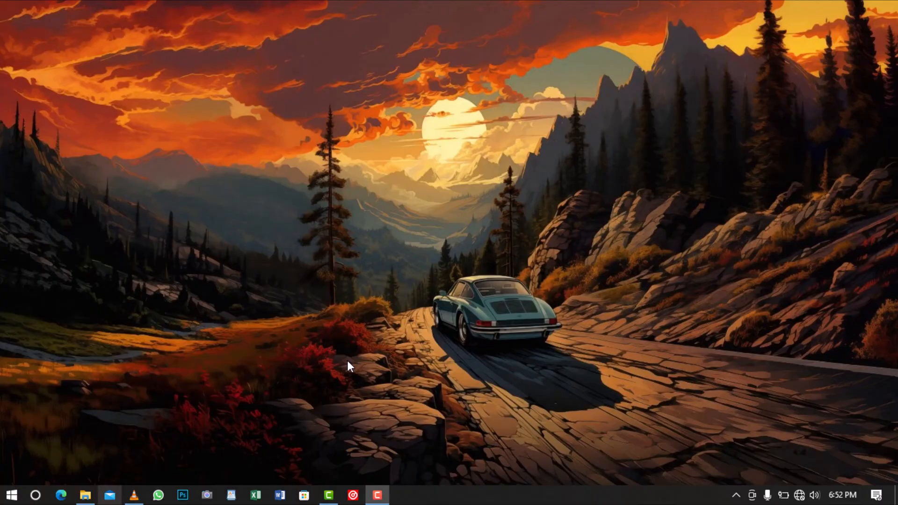
- Run ncpa.cpl from the Run dialog to show the network adapters
key("Win+r")
type("ru")
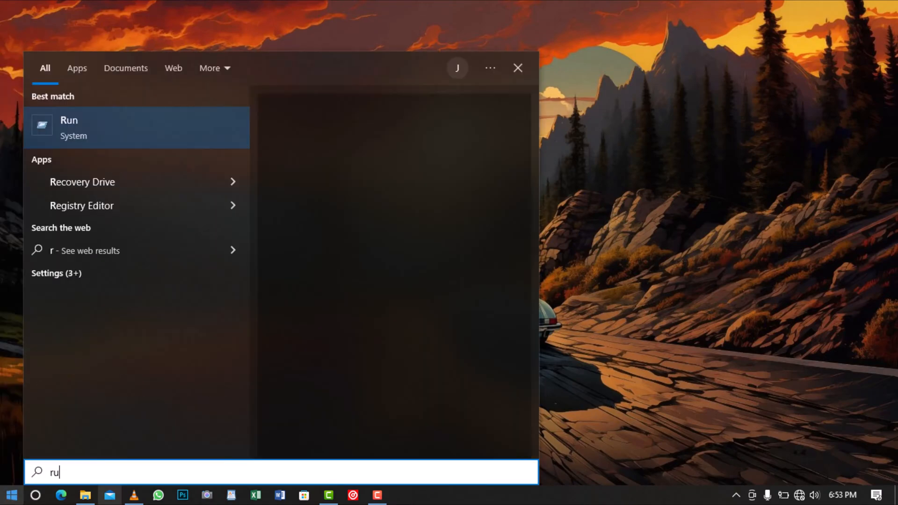
left_click(69, 128)
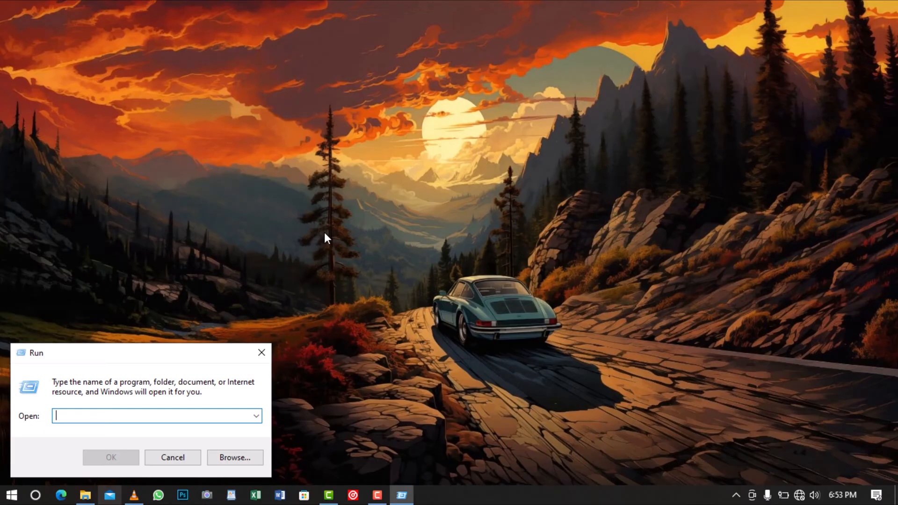
type("nc")
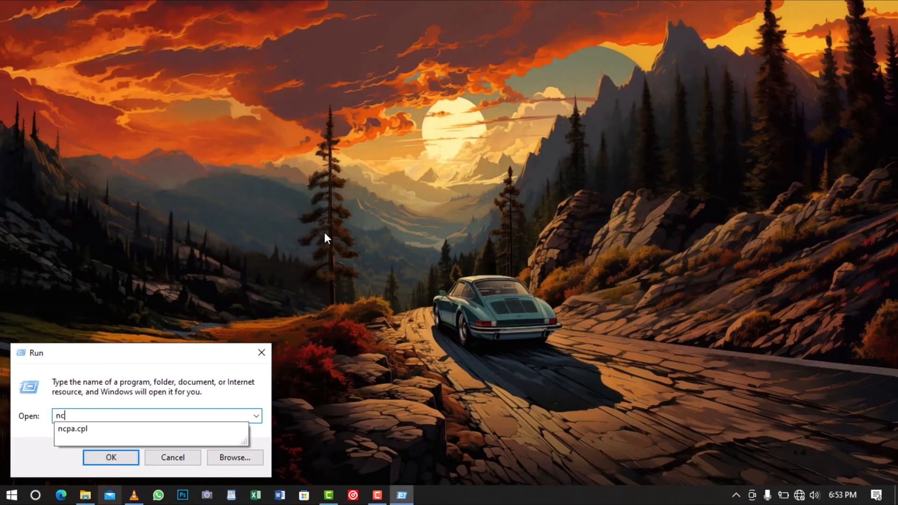
type("cpa.cpl")
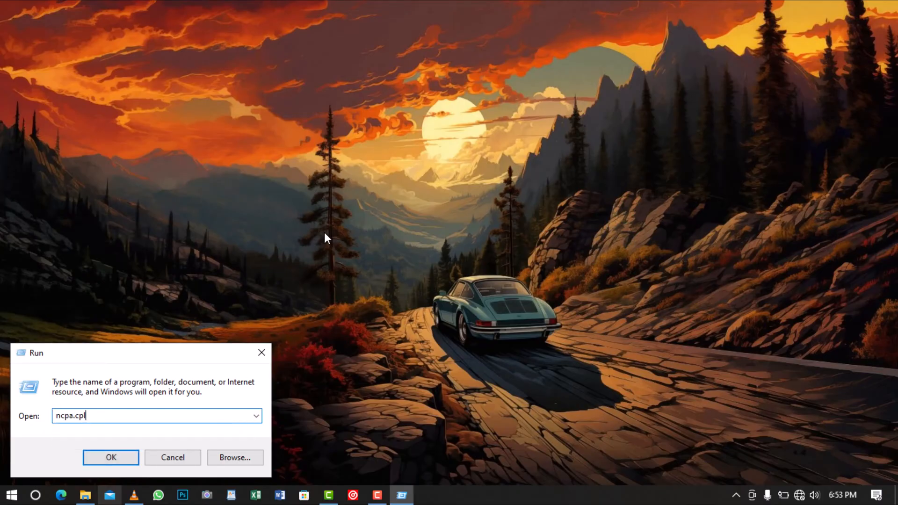
left_click(110, 457)
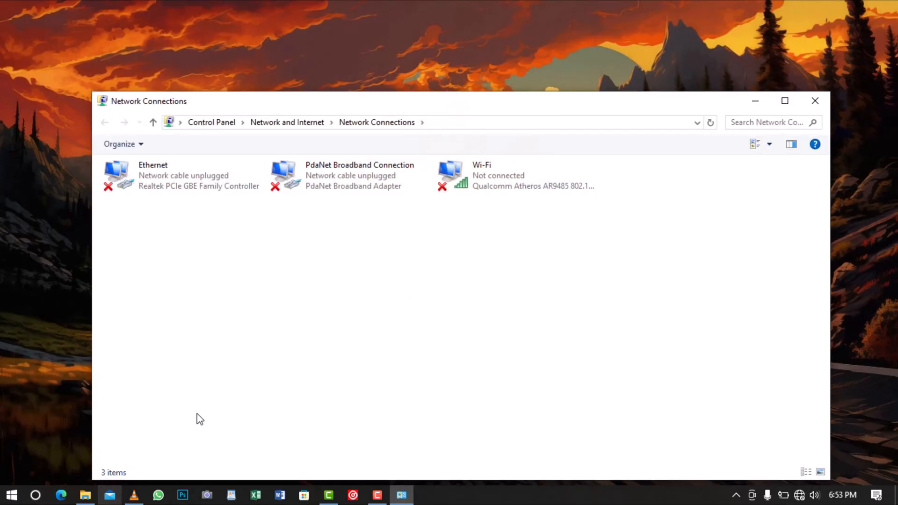
- Disable and re-enable the Wi-Fi adapter, then close Network Connections
right_click(461, 175)
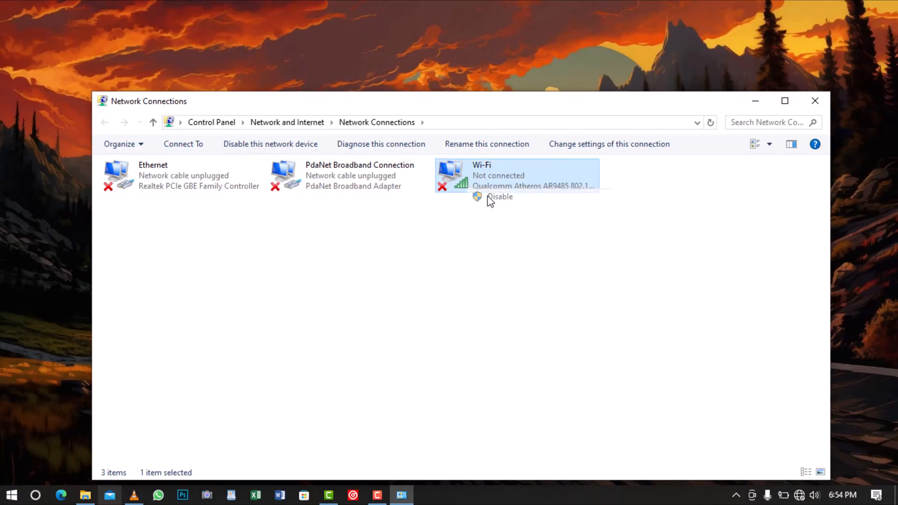
left_click(499, 196)
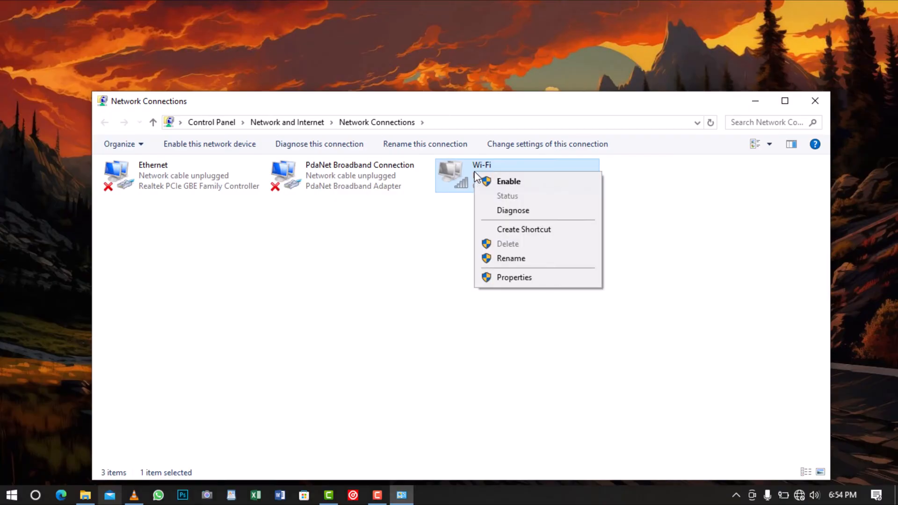
left_click(508, 181)
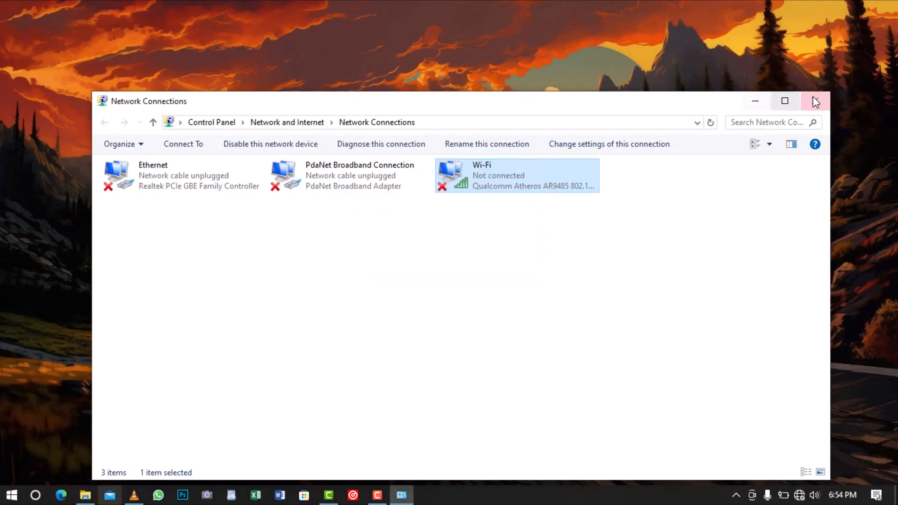
left_click(814, 100)
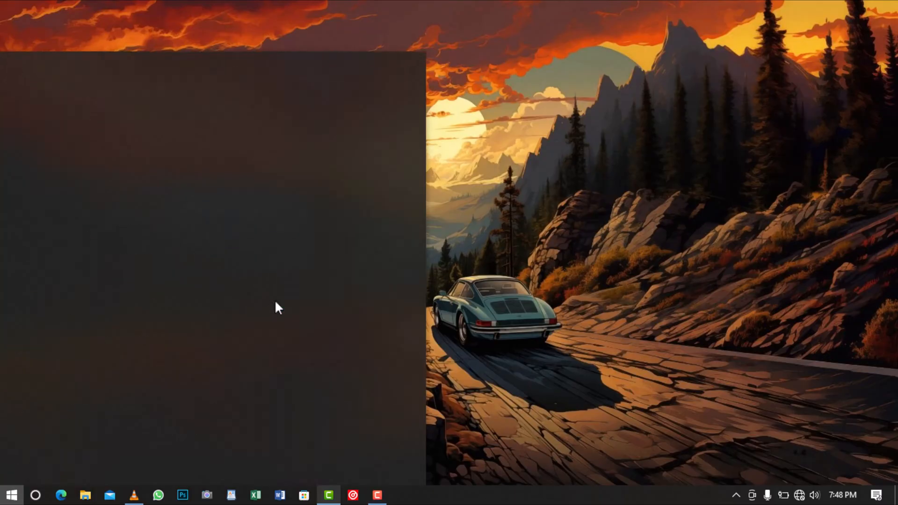
- Reach Network and Sharing Center via Control Panel and start setting up a new network
type("control")
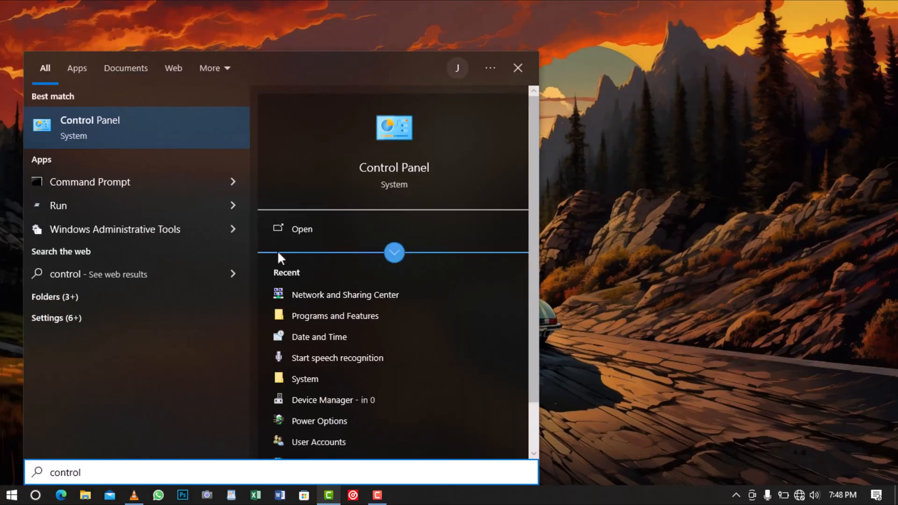
left_click(302, 229)
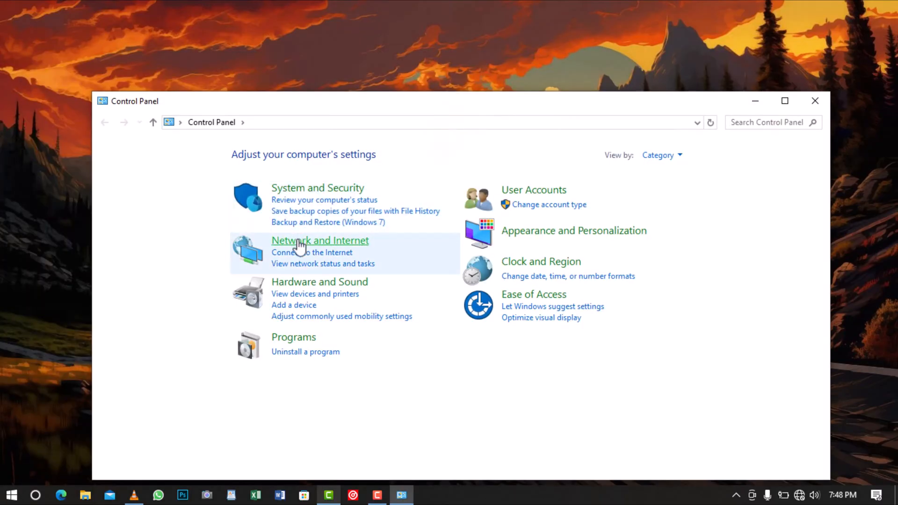
left_click(319, 240)
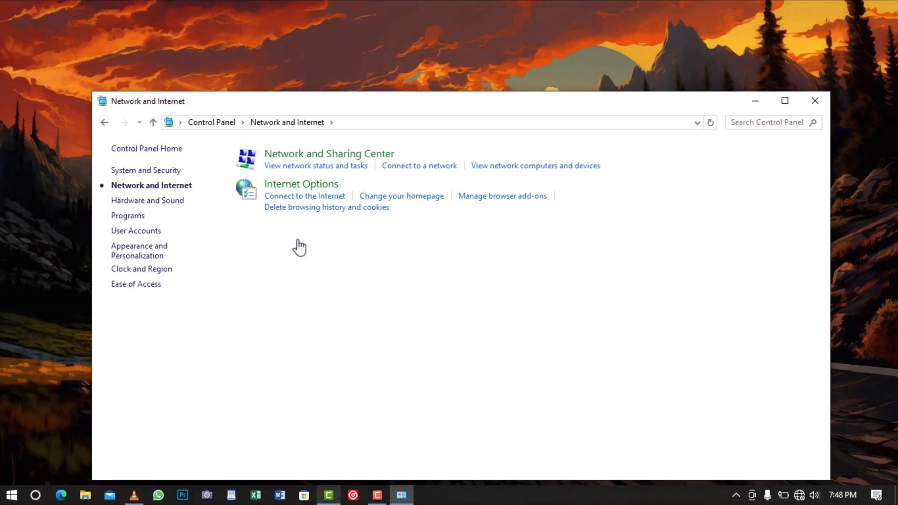
mouse_move(314, 160)
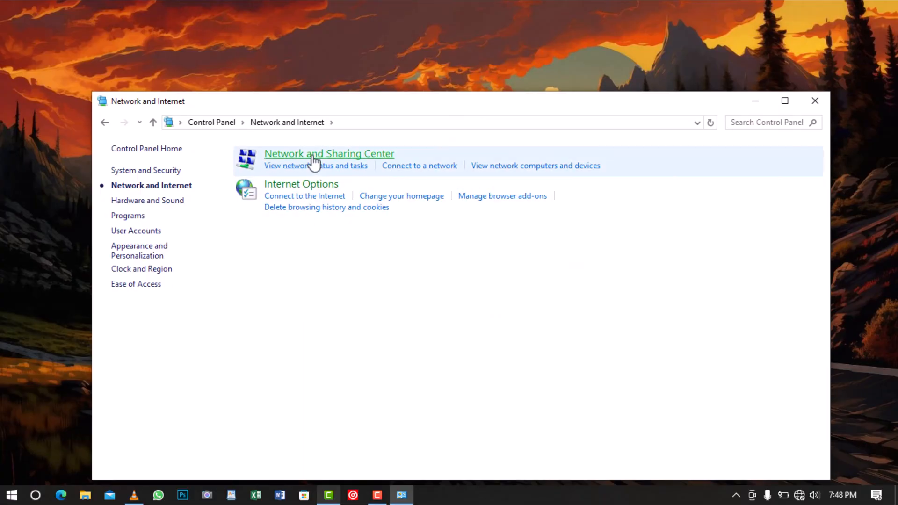
left_click(330, 153)
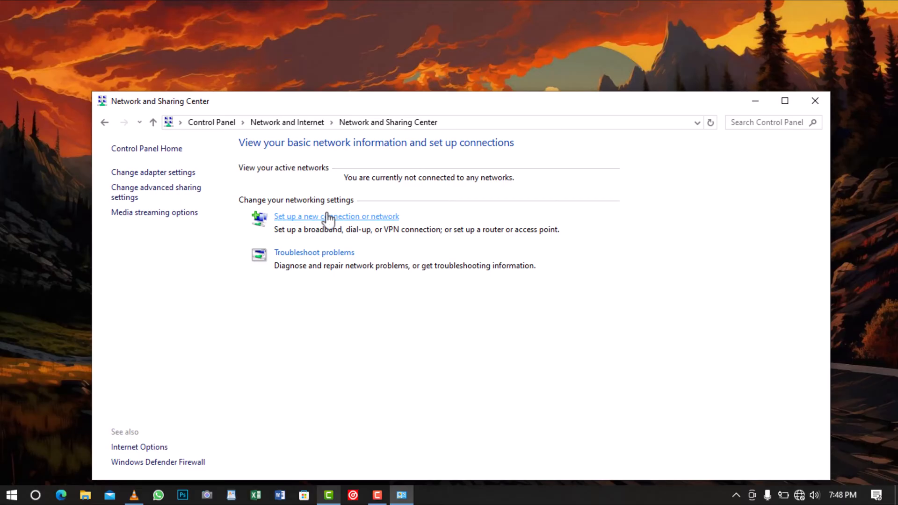
left_click(336, 216)
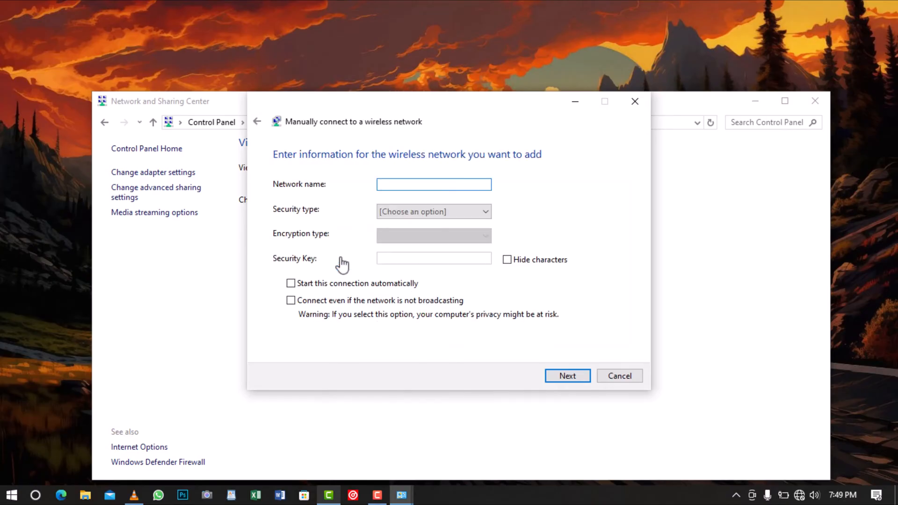
- Add wireless network 'CW Joe' with WPA2-Personal security and save it
type("C")
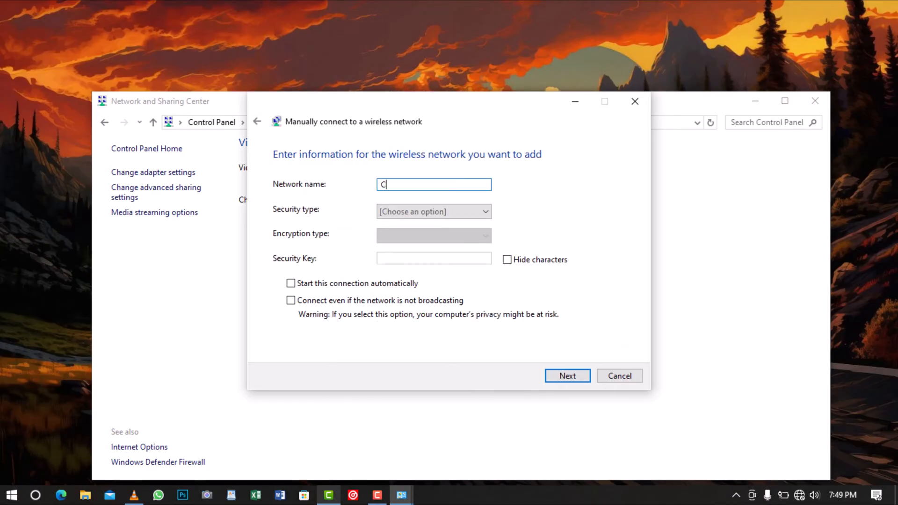
type("W Joe")
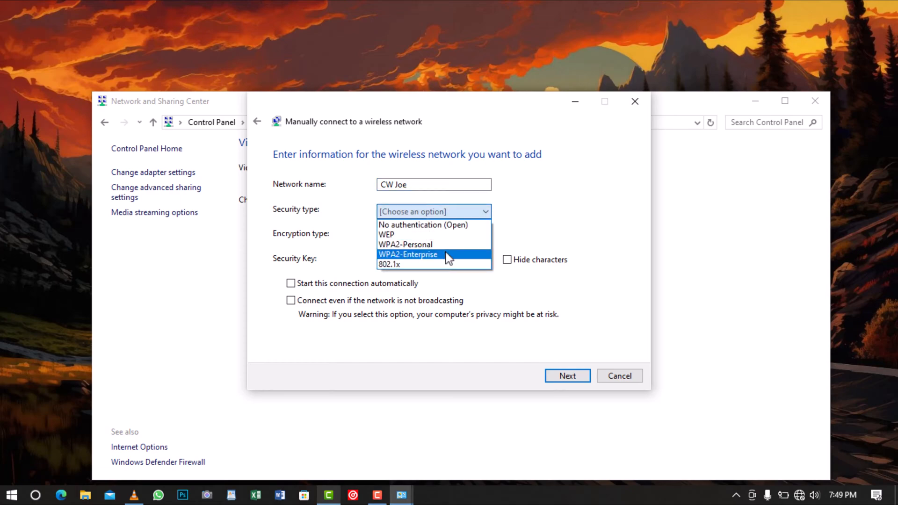
left_click(405, 244)
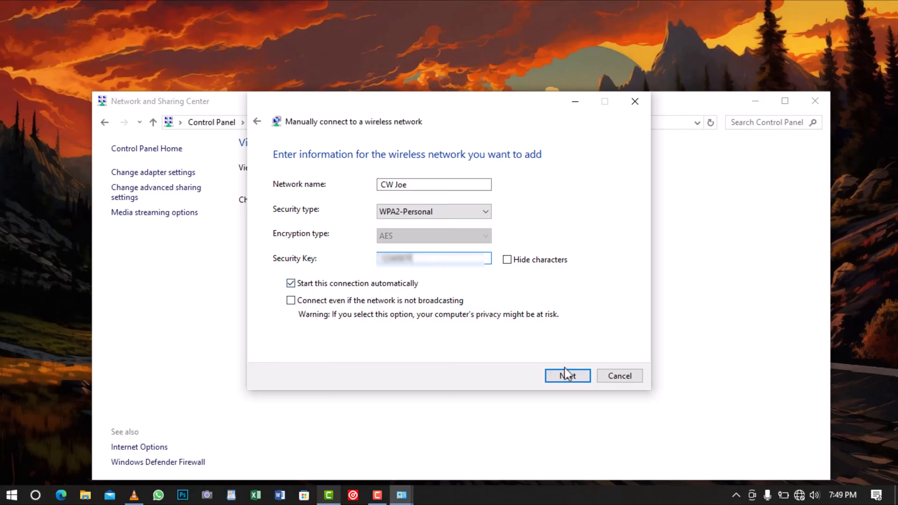
left_click(567, 375)
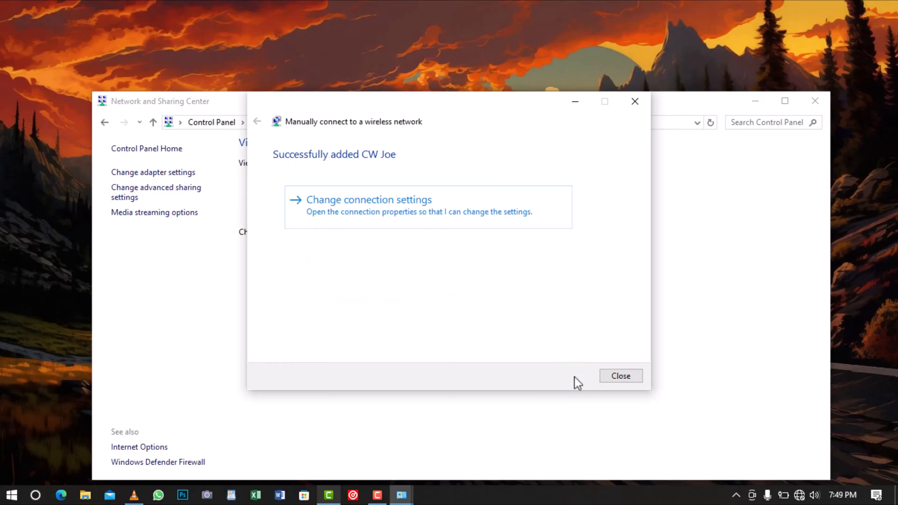
mouse_move(468, 220)
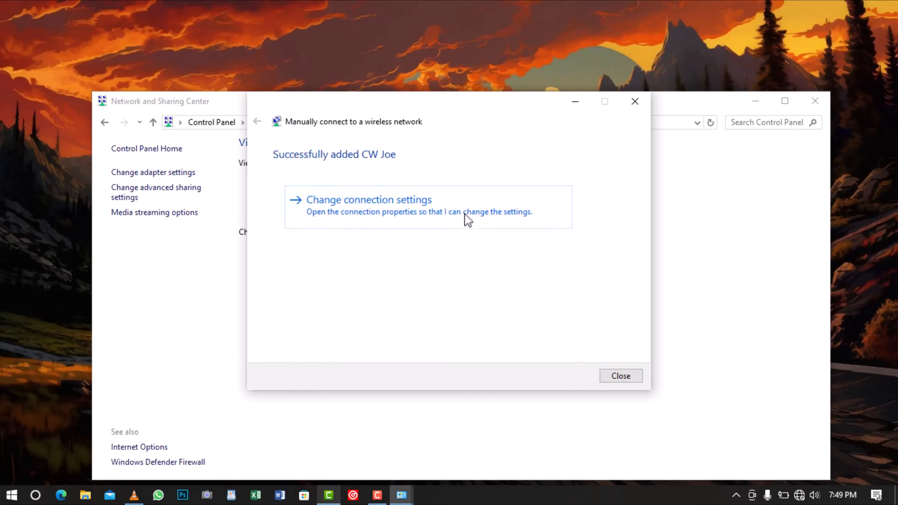
- Review CW Joe's wireless connection properties, then connect to CW Joe from the taskbar network list
left_click(368, 199)
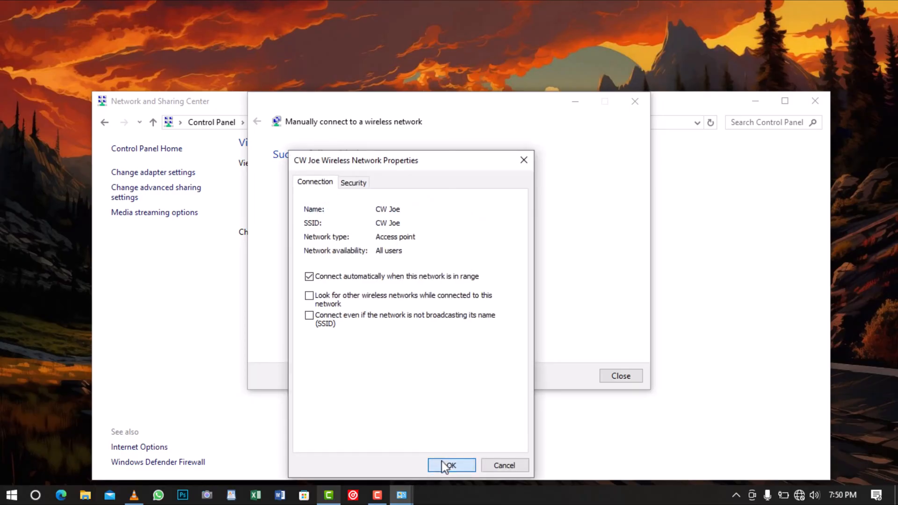
left_click(450, 464)
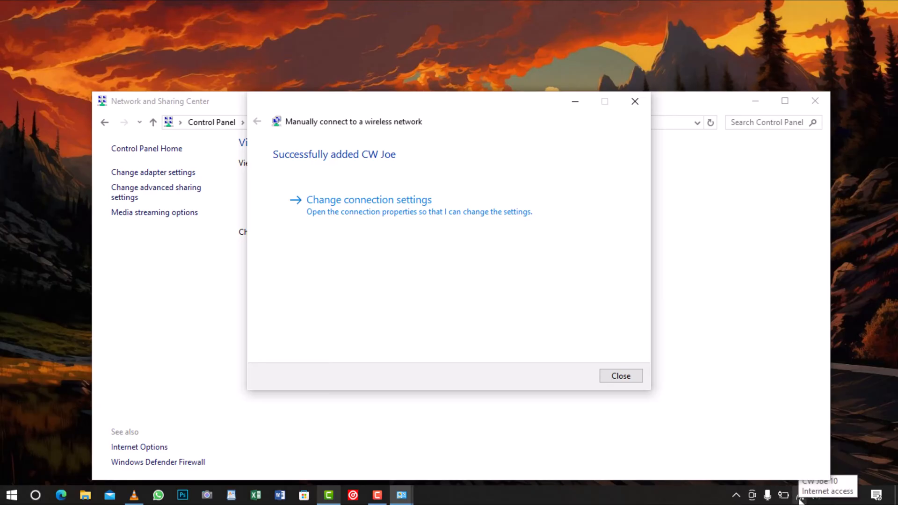
left_click(804, 495)
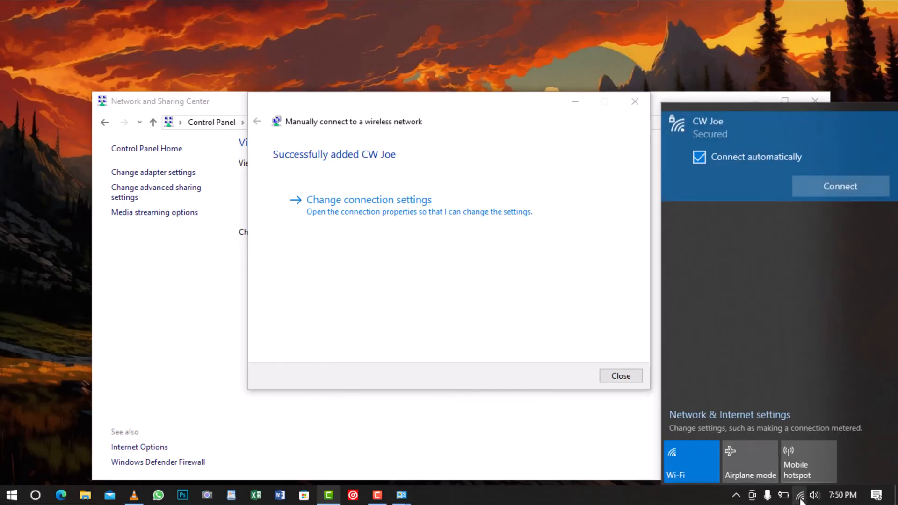
left_click(840, 186)
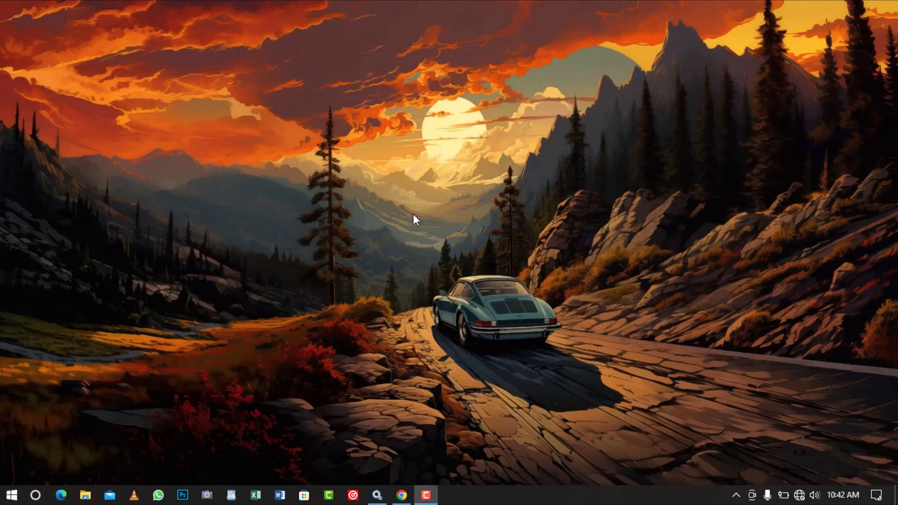
mouse_move(35, 483)
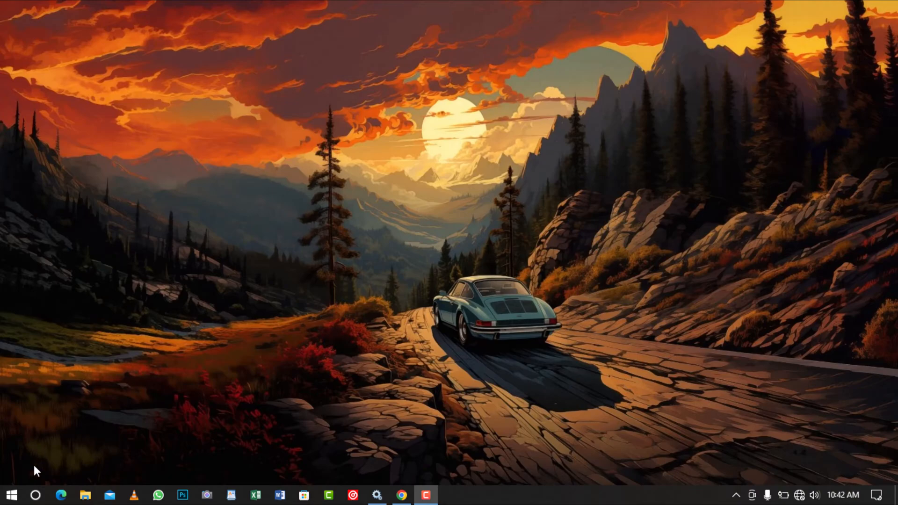
- Go to Update & Security > Troubleshoot > Additional troubleshooters to reach the Network Adapter troubleshooter
left_click(11, 493)
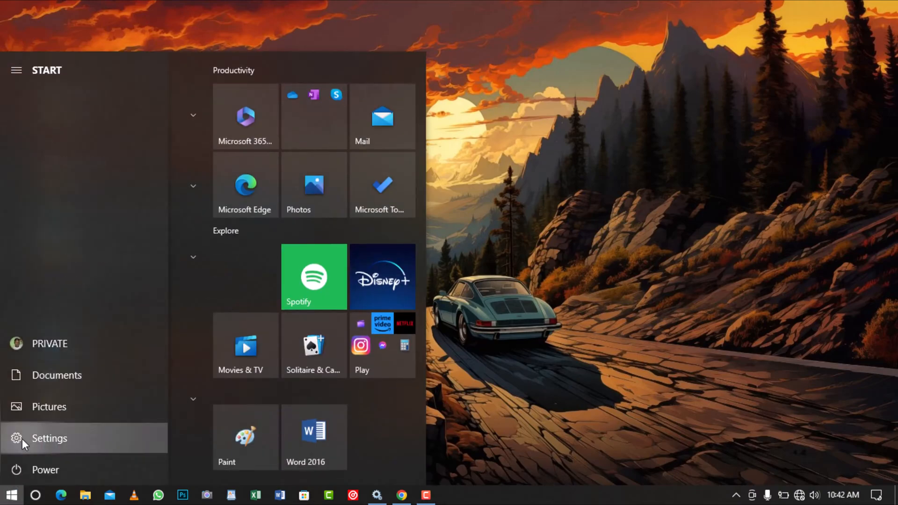
left_click(48, 438)
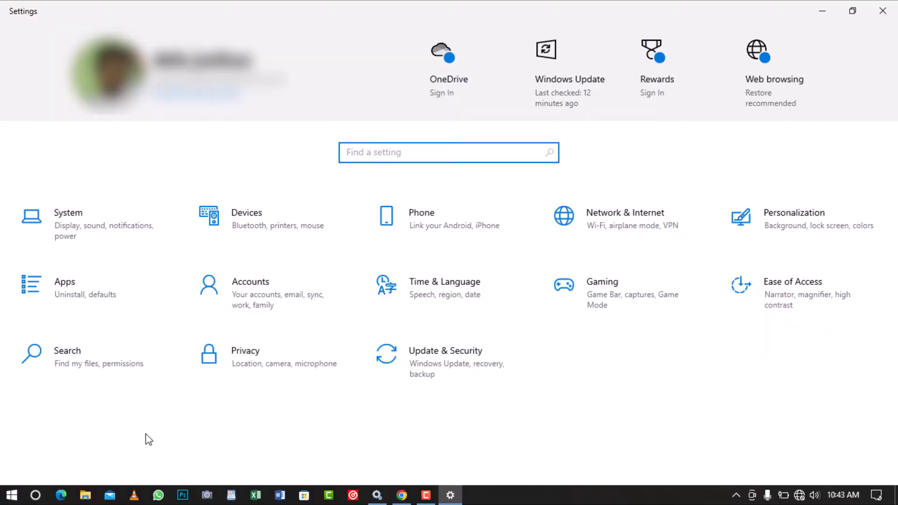
left_click(445, 351)
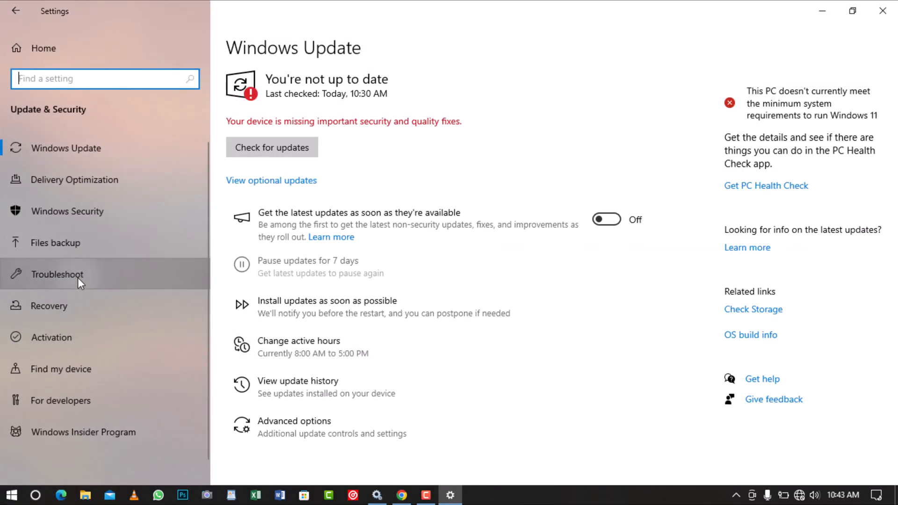
left_click(57, 274)
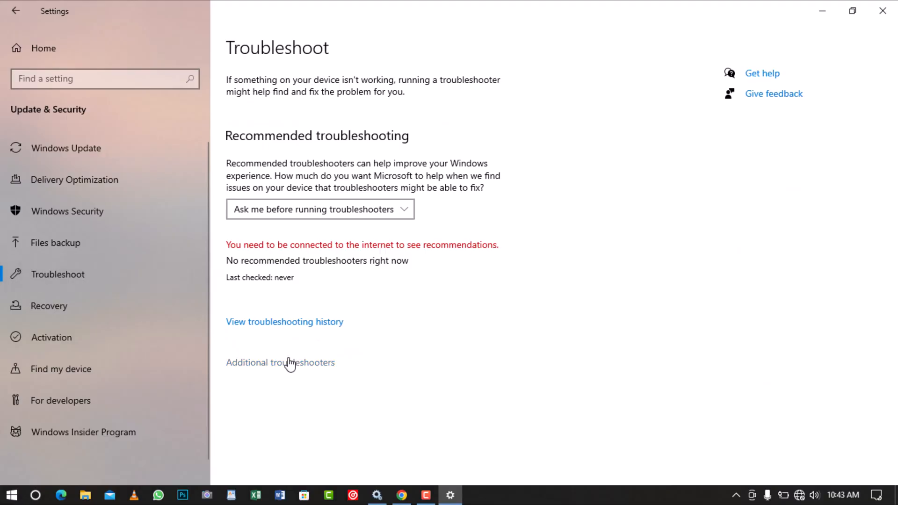
left_click(281, 362)
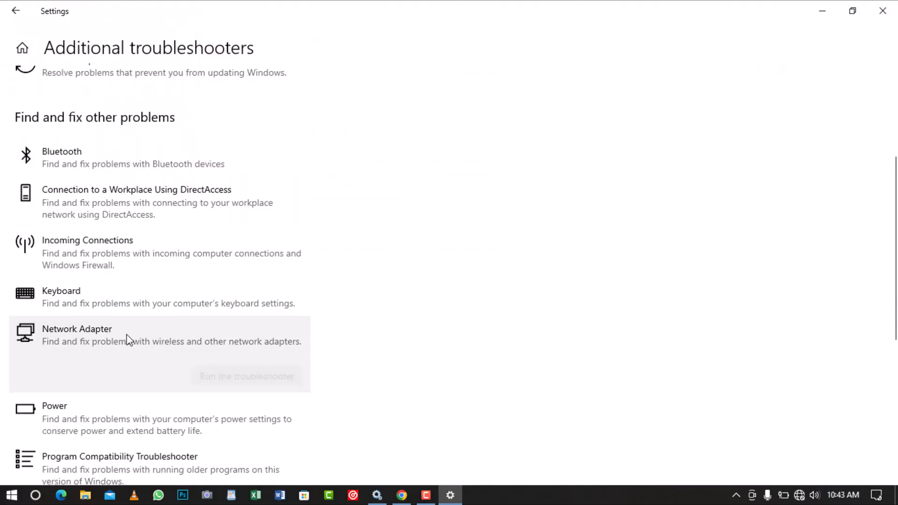
mouse_move(267, 378)
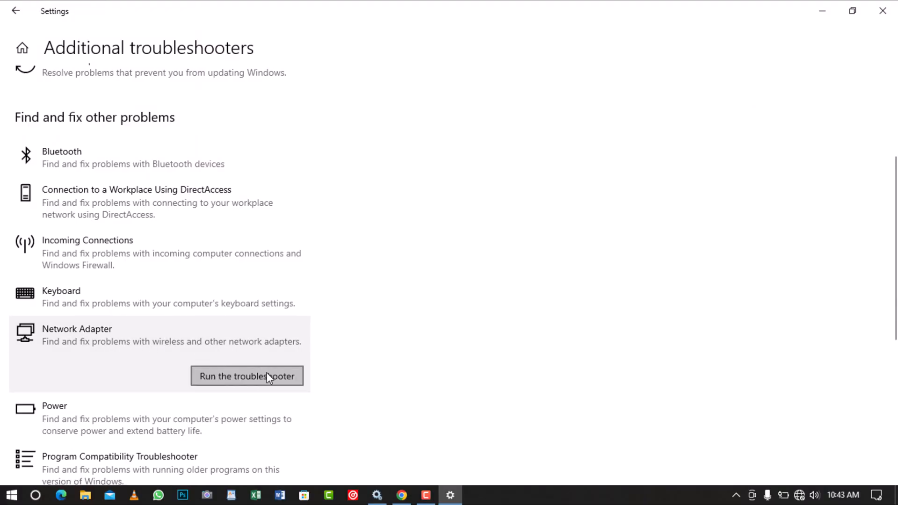
- Run the Network Adapter troubleshooter, choosing Wi-Fi as the adapter to diagnose
left_click(247, 376)
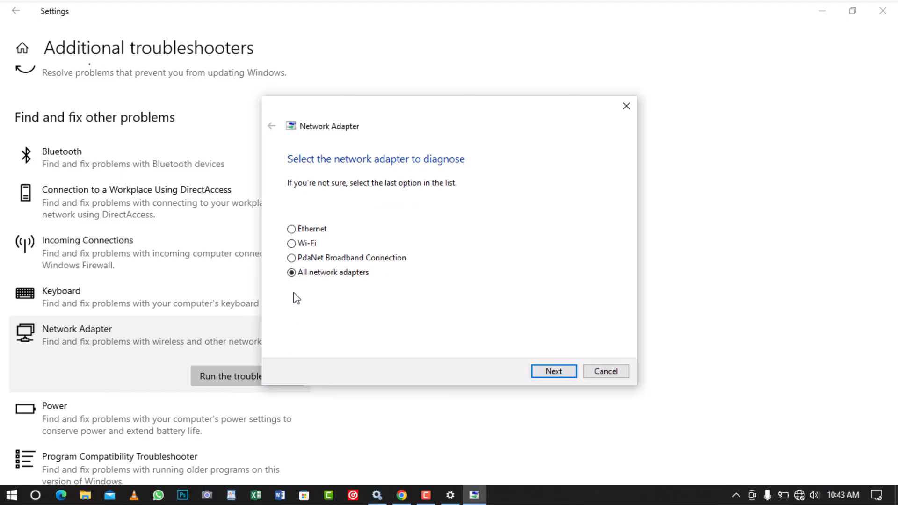
left_click(291, 243)
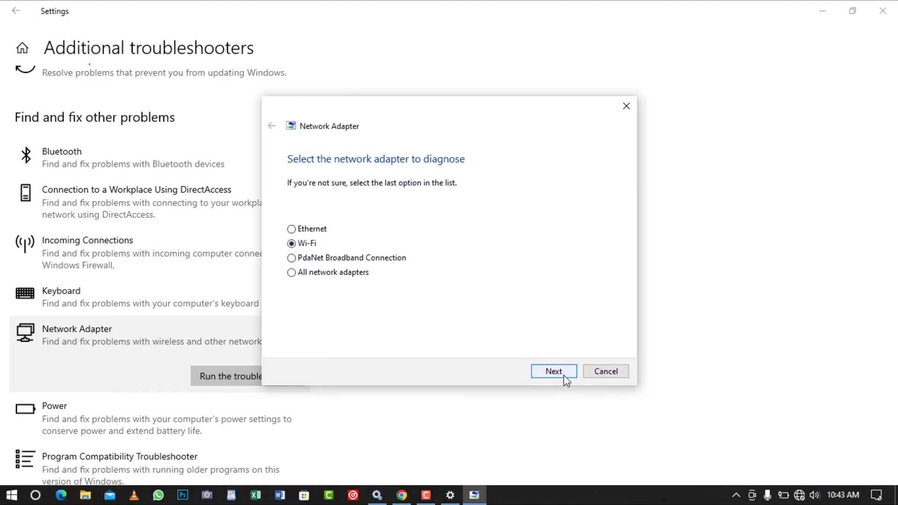
left_click(553, 370)
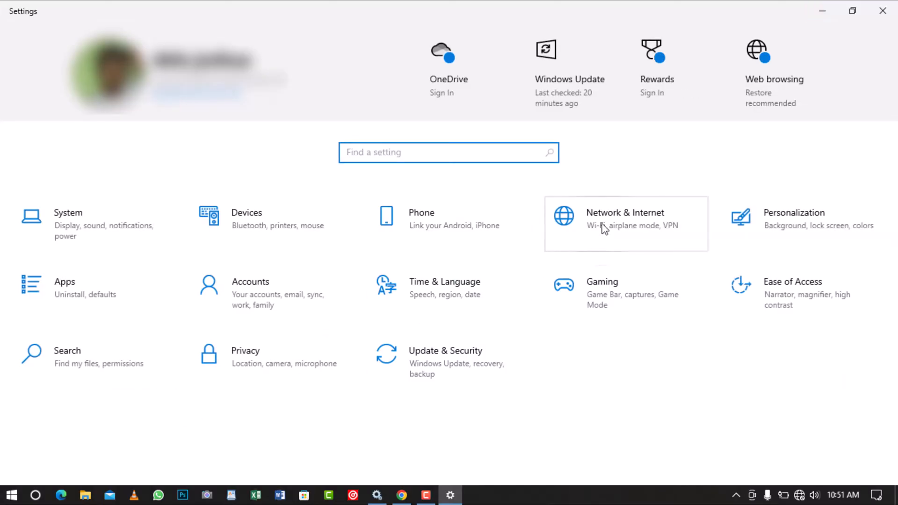
- Open Network reset under Network & Internet, choose Reset now, then return to Status
left_click(625, 223)
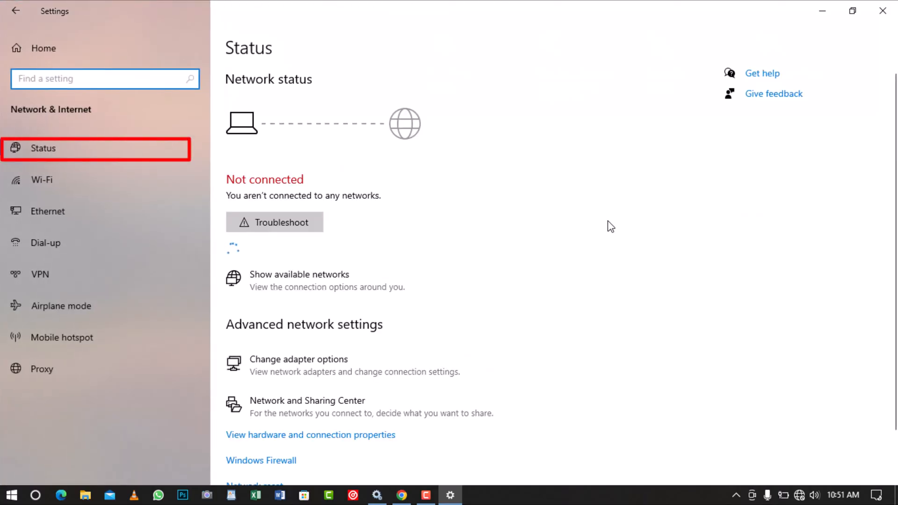
scroll("down", 3)
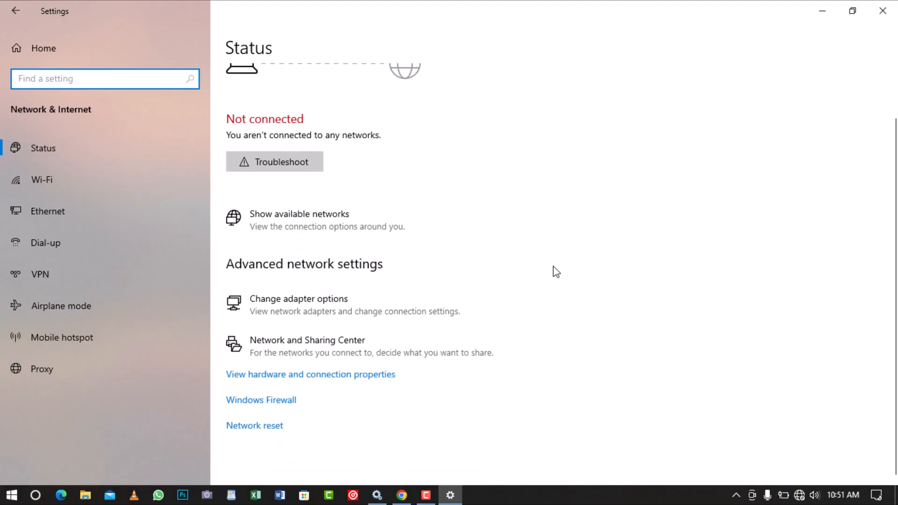
mouse_move(256, 431)
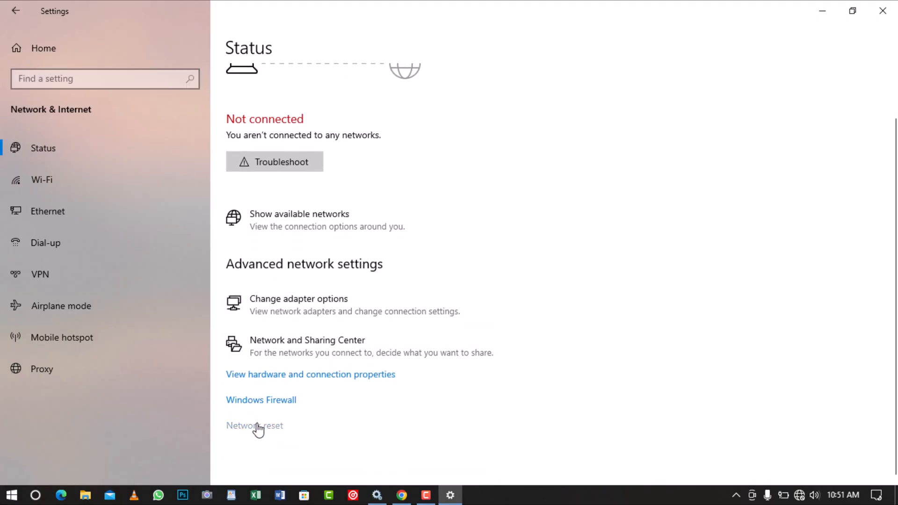
left_click(254, 425)
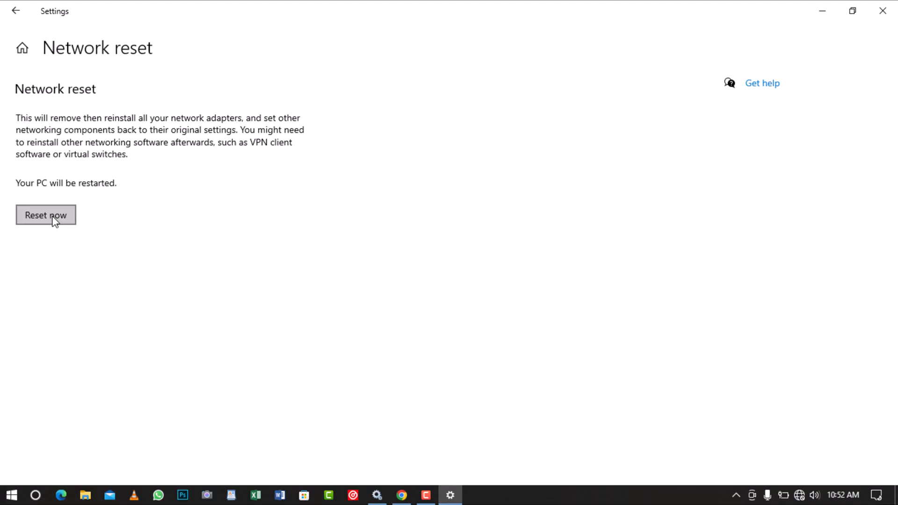
left_click(46, 215)
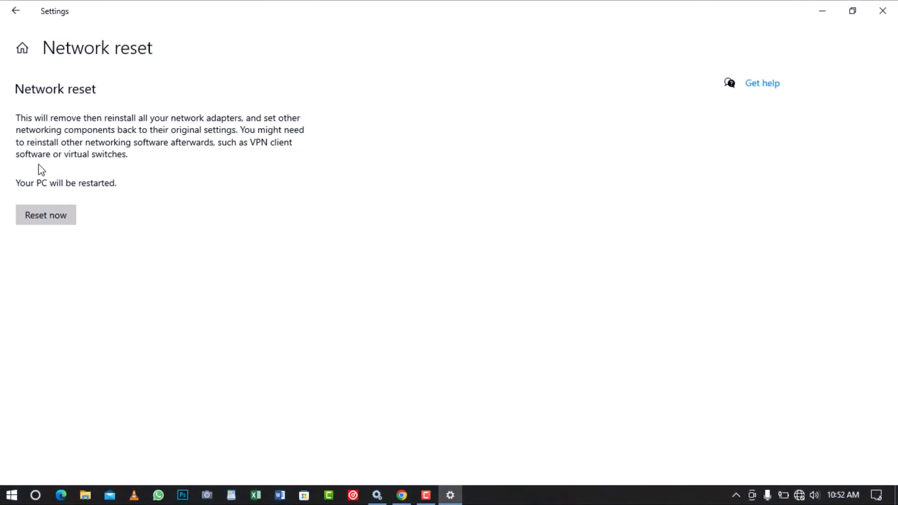
left_click(16, 12)
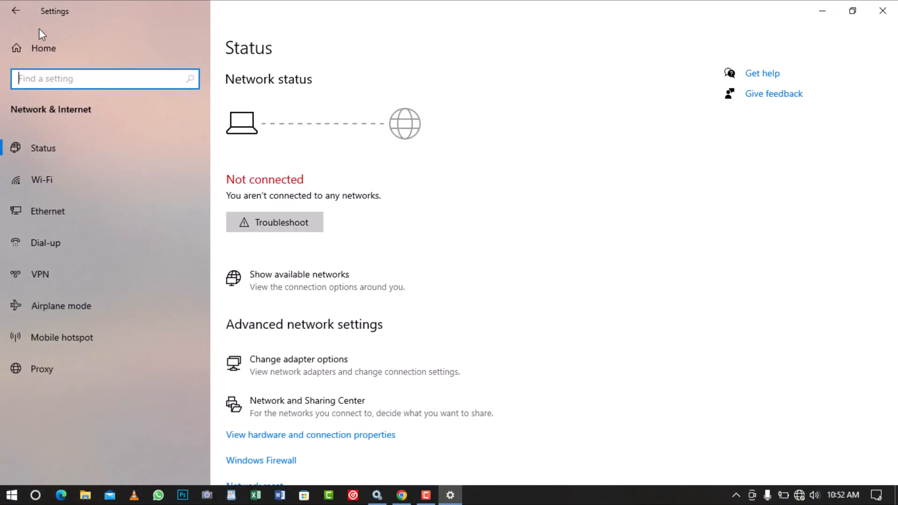
mouse_move(298, 370)
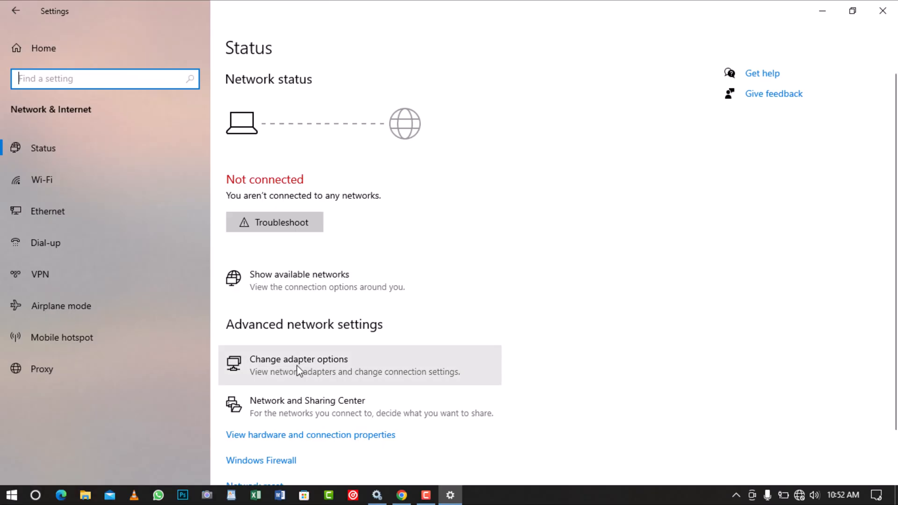
- Uncheck Internet Protocol Version 6 (TCP/IPv6) in Wi-Fi adapter properties and close Network Connections
left_click(298, 365)
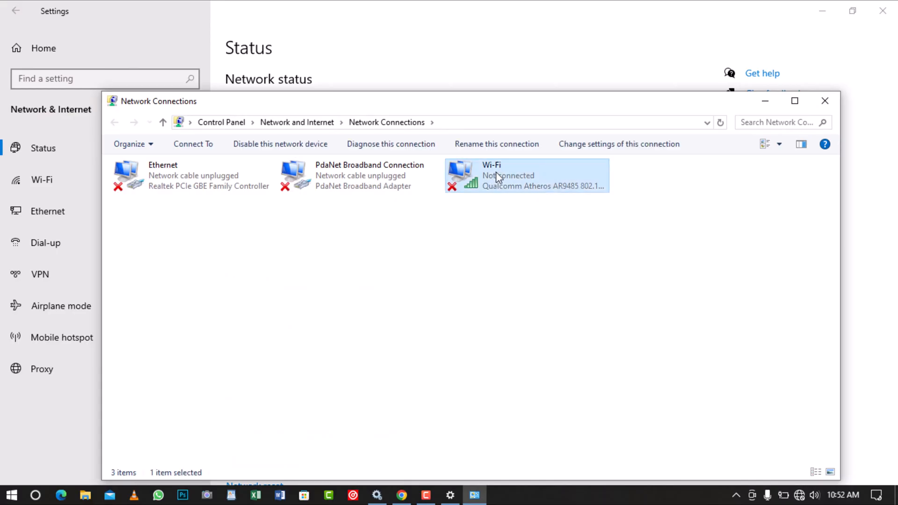
right_click(500, 175)
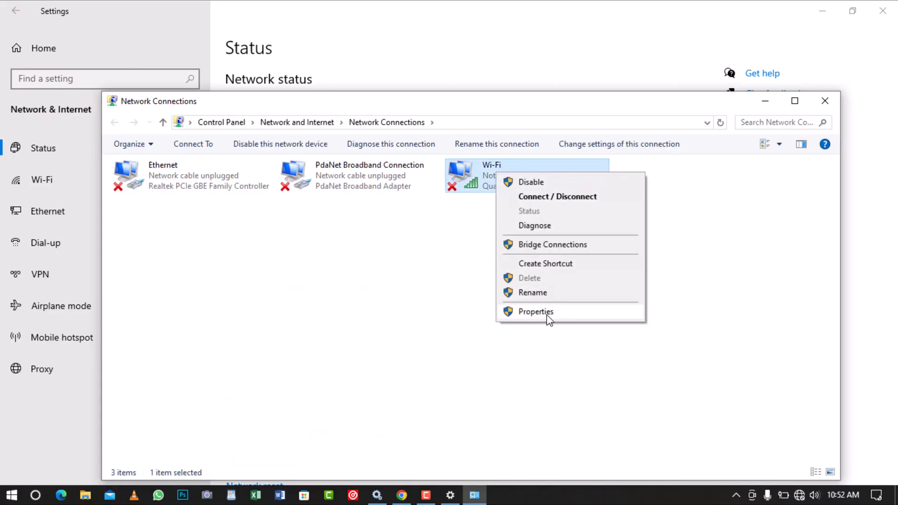
left_click(536, 312)
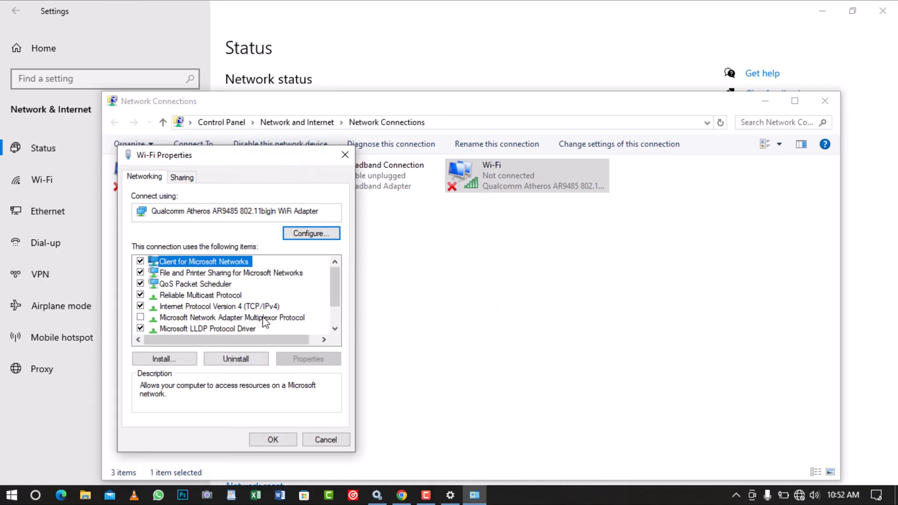
scroll("down", 3)
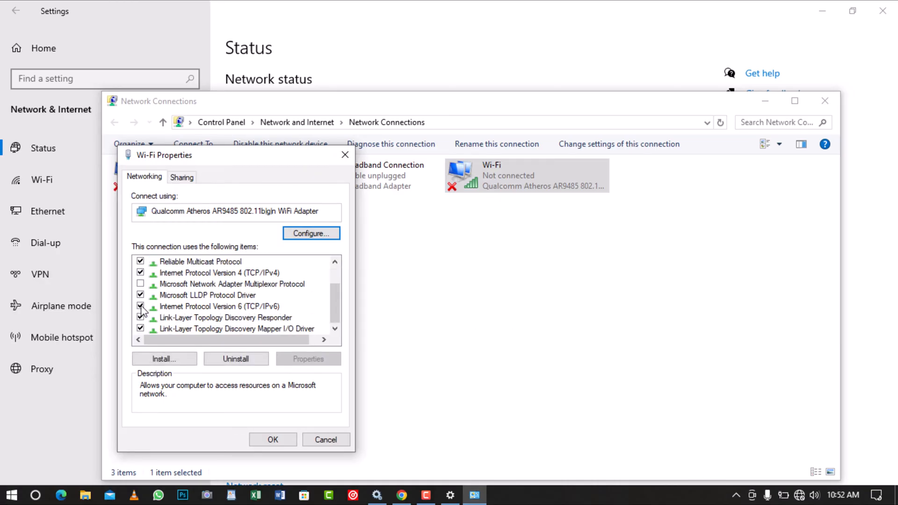
left_click(141, 306)
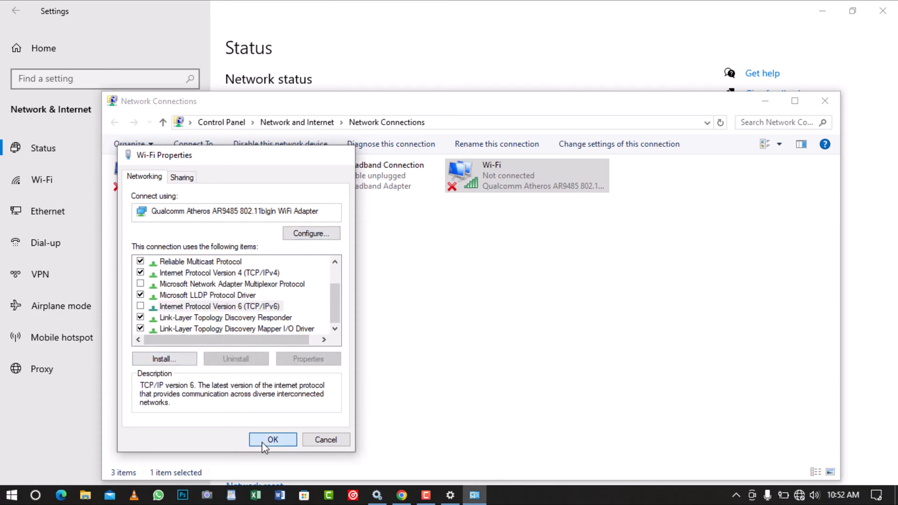
left_click(272, 440)
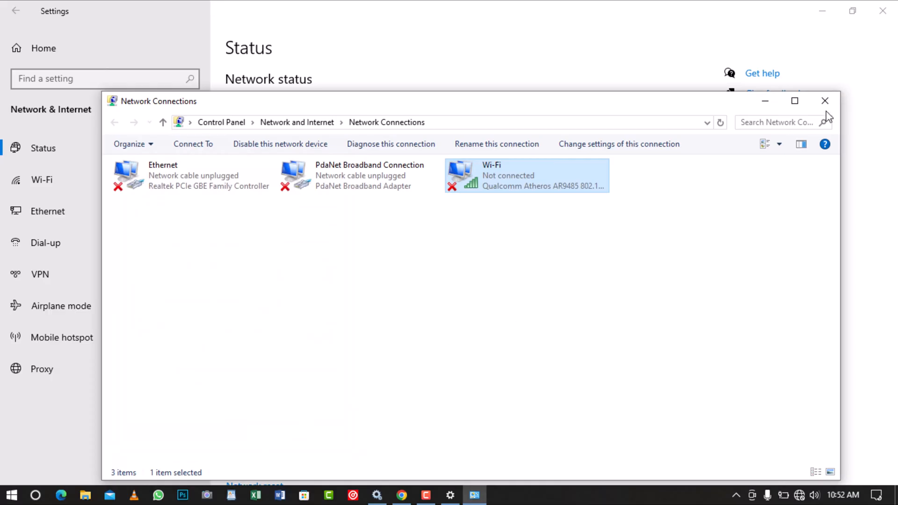
left_click(824, 100)
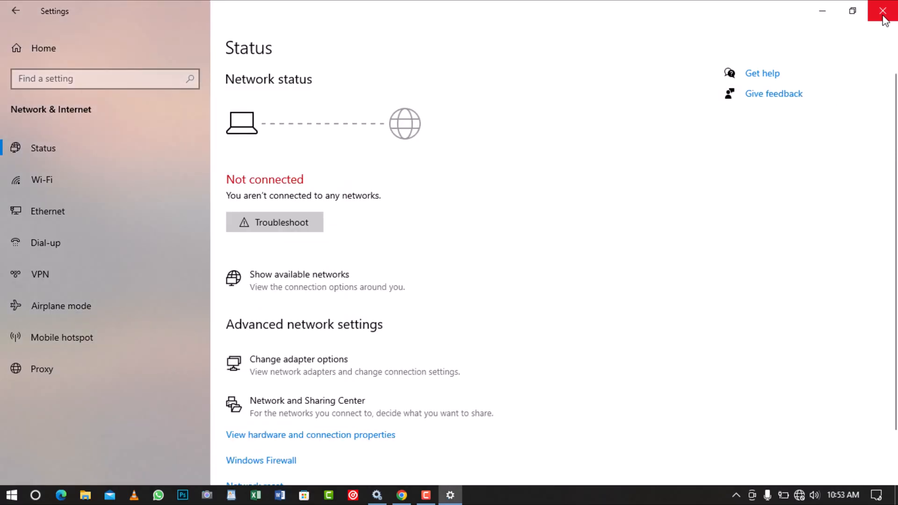
left_click(881, 10)
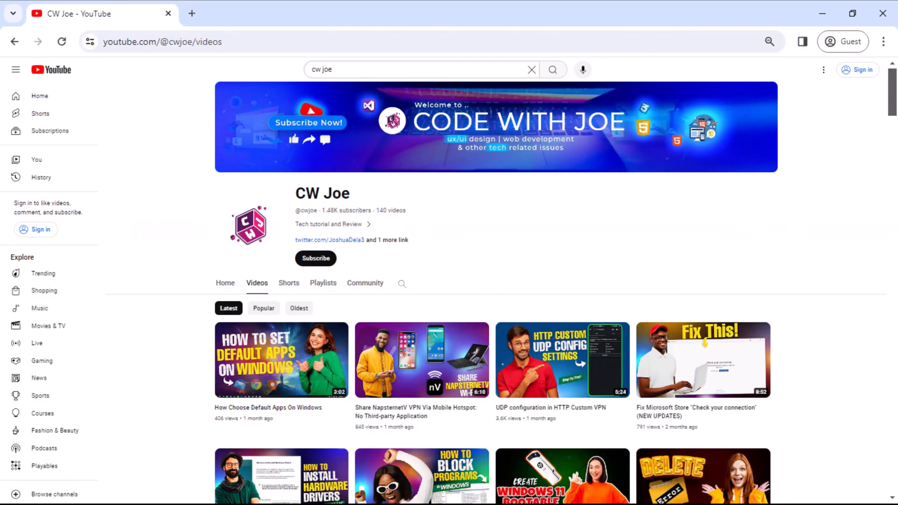
scroll("down", 3)
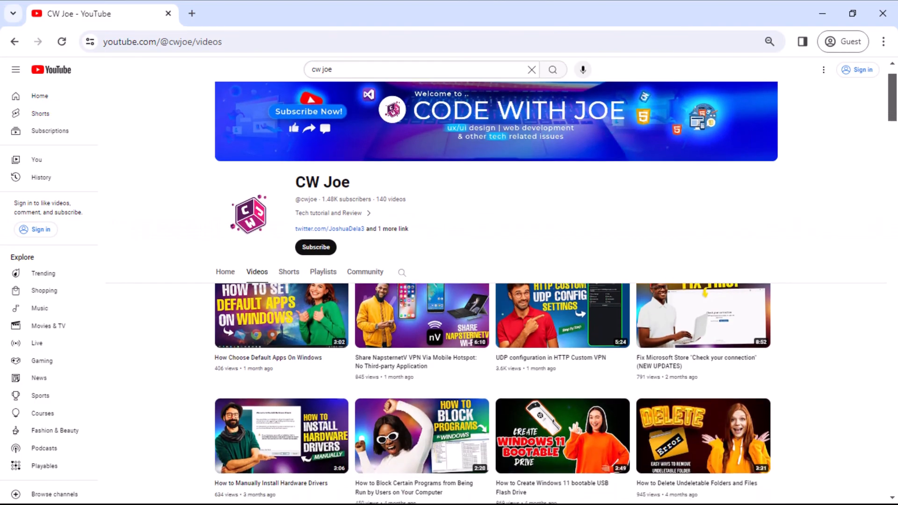
scroll("down", 3)
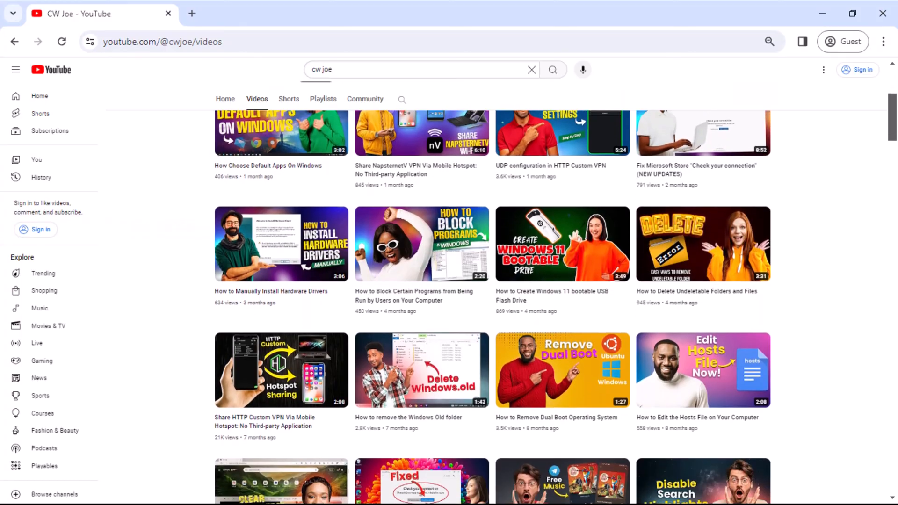
scroll("down", 3)
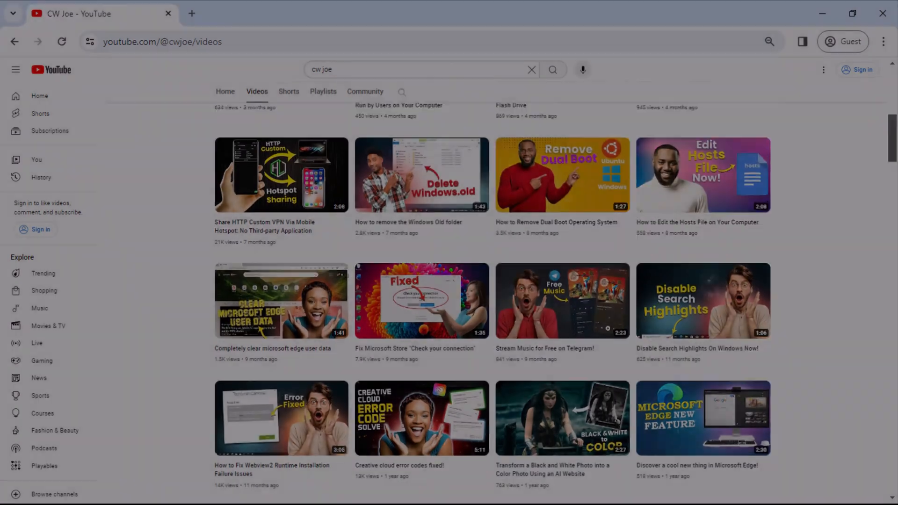
scroll("down", 3)
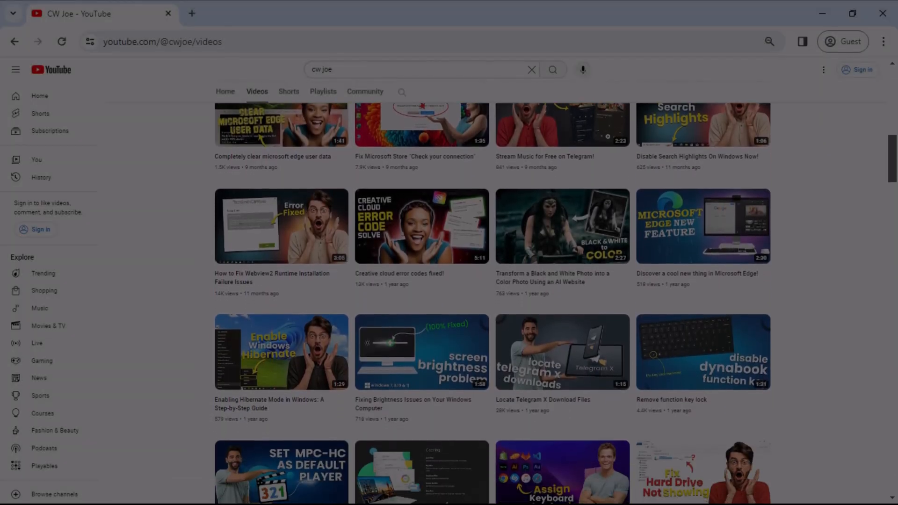
scroll("down", 3)
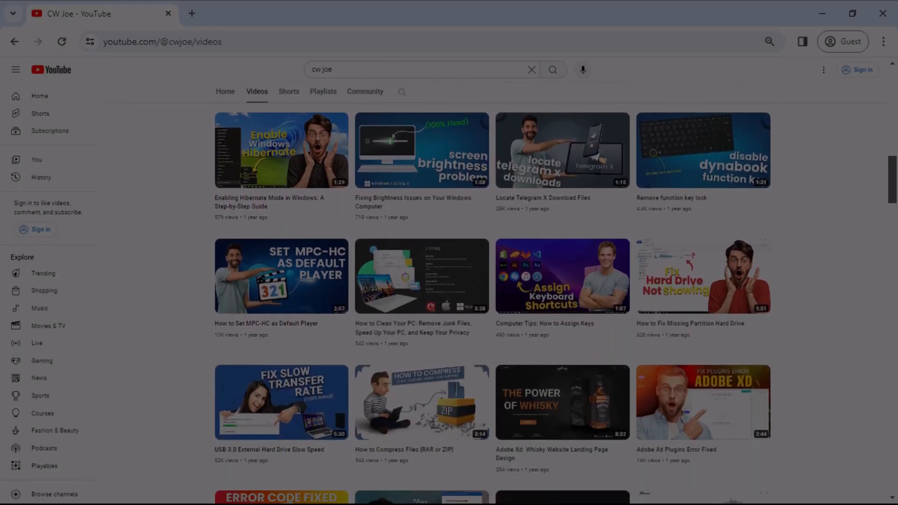
scroll("down", 3)
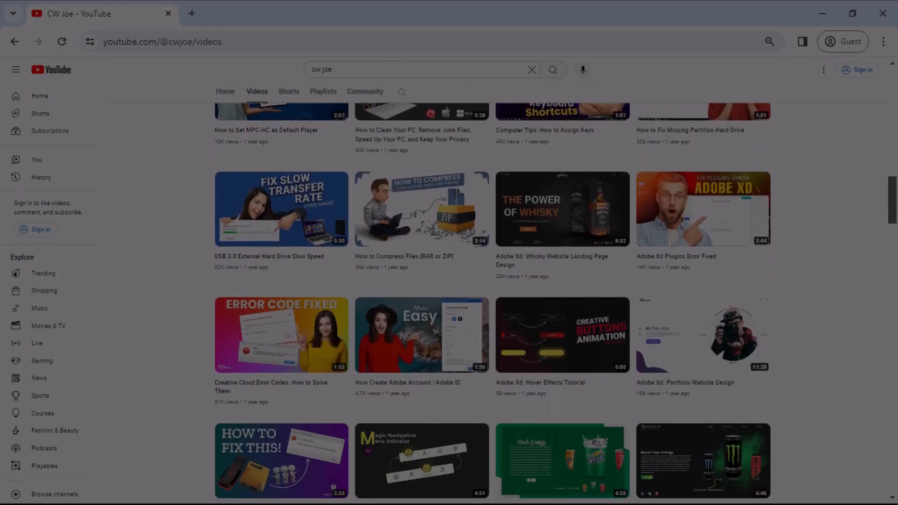